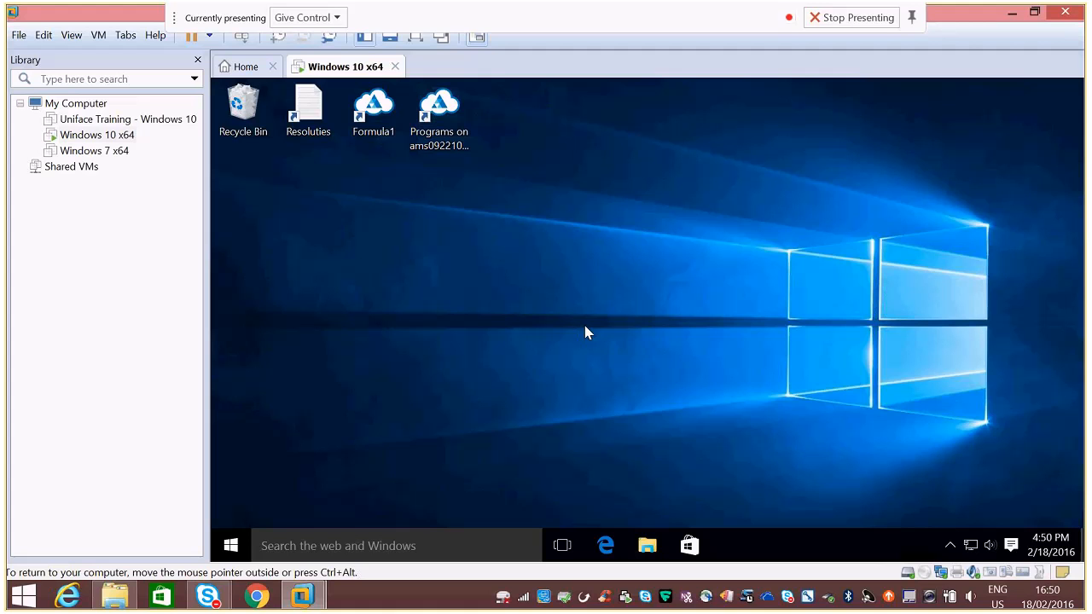
Switch the Windows 10 x64 virtual machine to full-screen view.
left_click(373, 106)
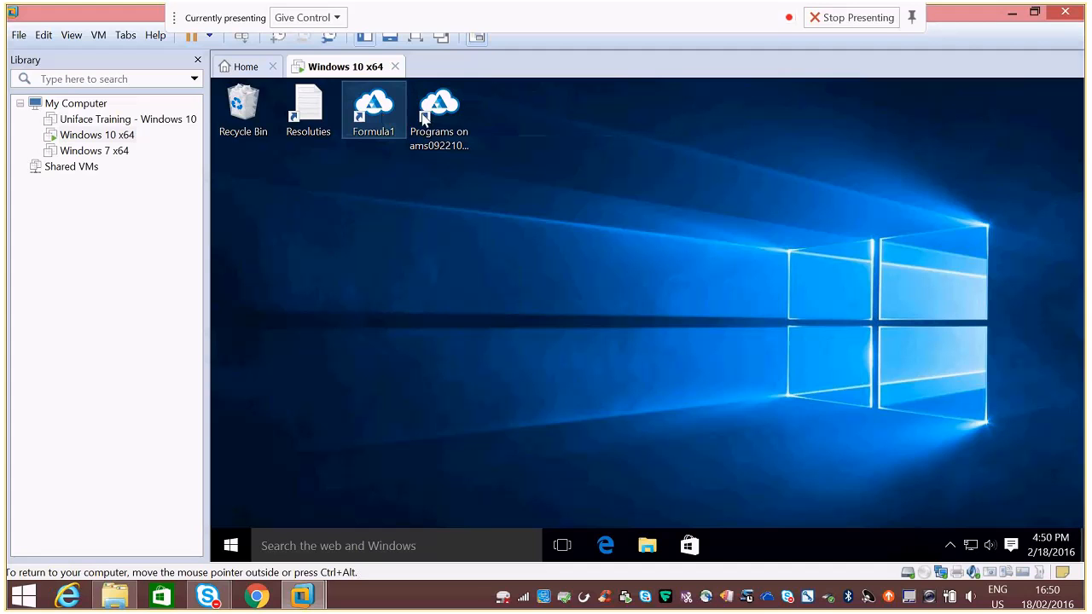
left_click(310, 504)
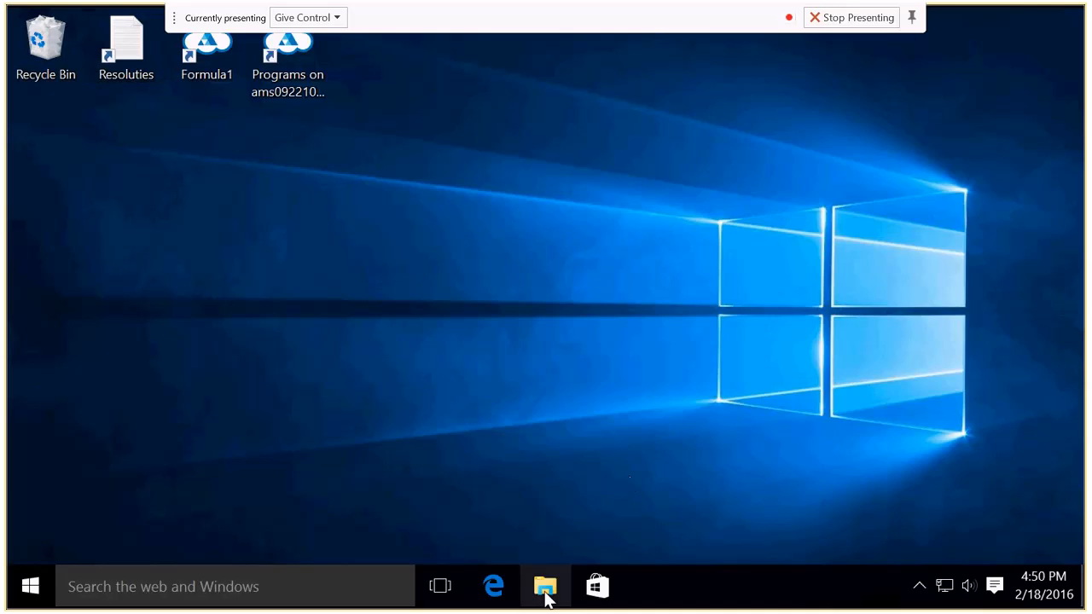
Launch Uniface Development from the GUI Modernization folder's Development shortcut.
left_click(546, 586)
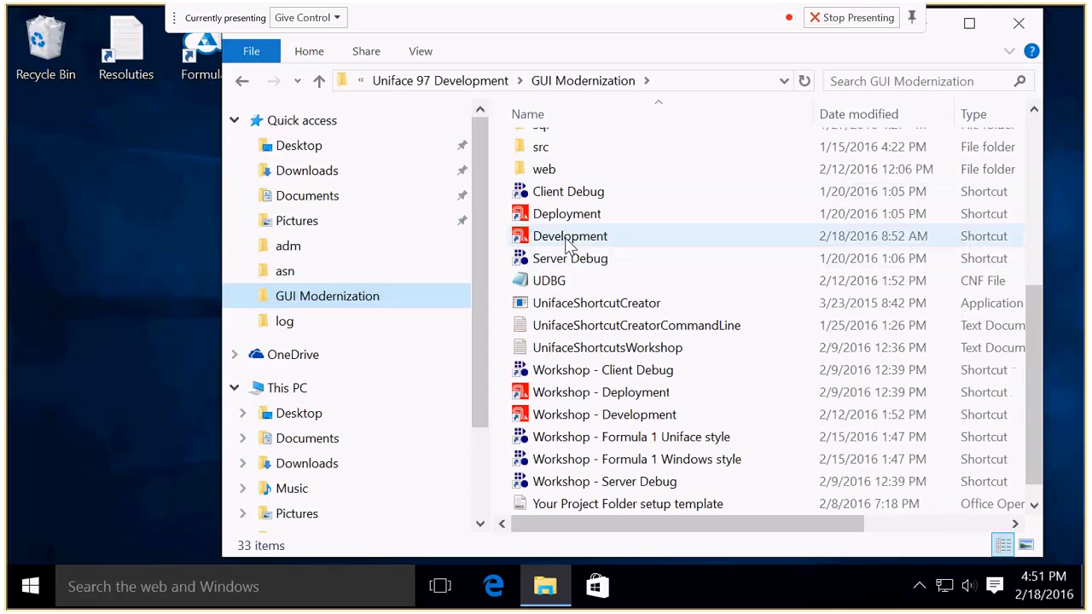
double_click(570, 236)
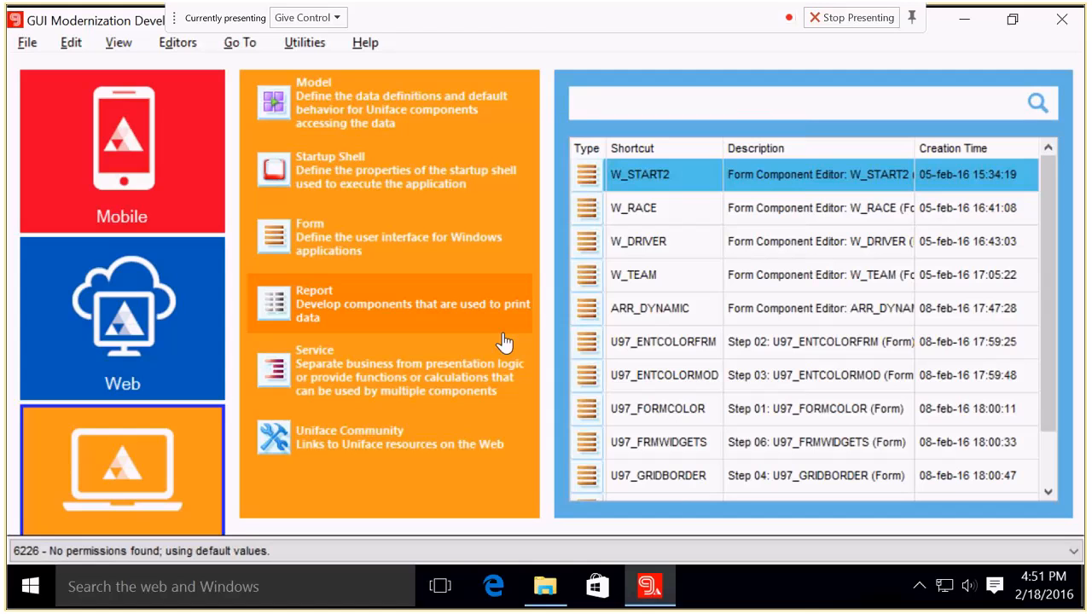
mouse_move(389, 230)
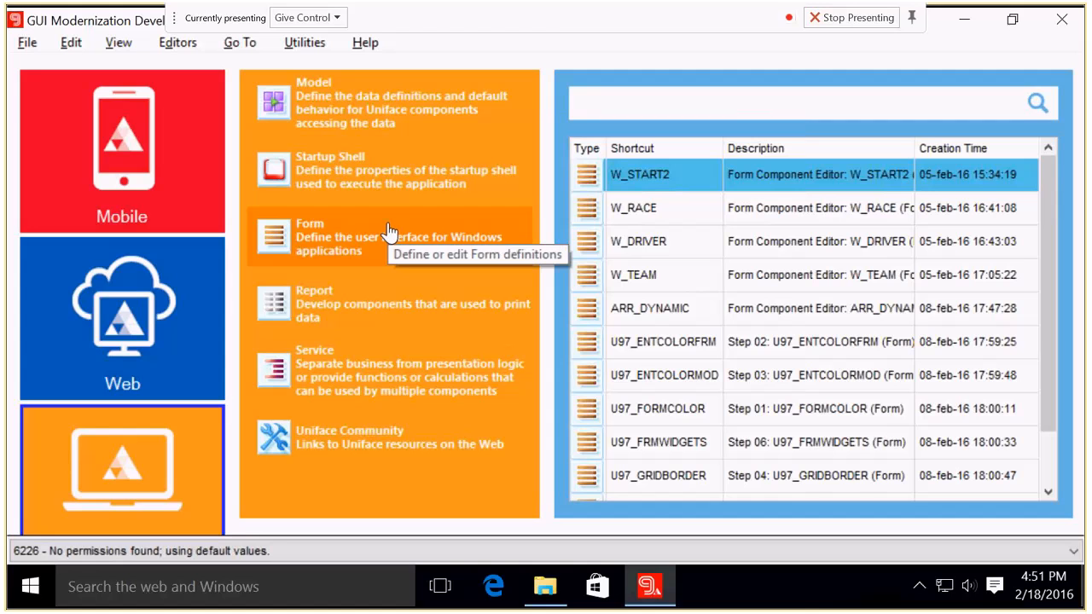
mouse_move(252, 212)
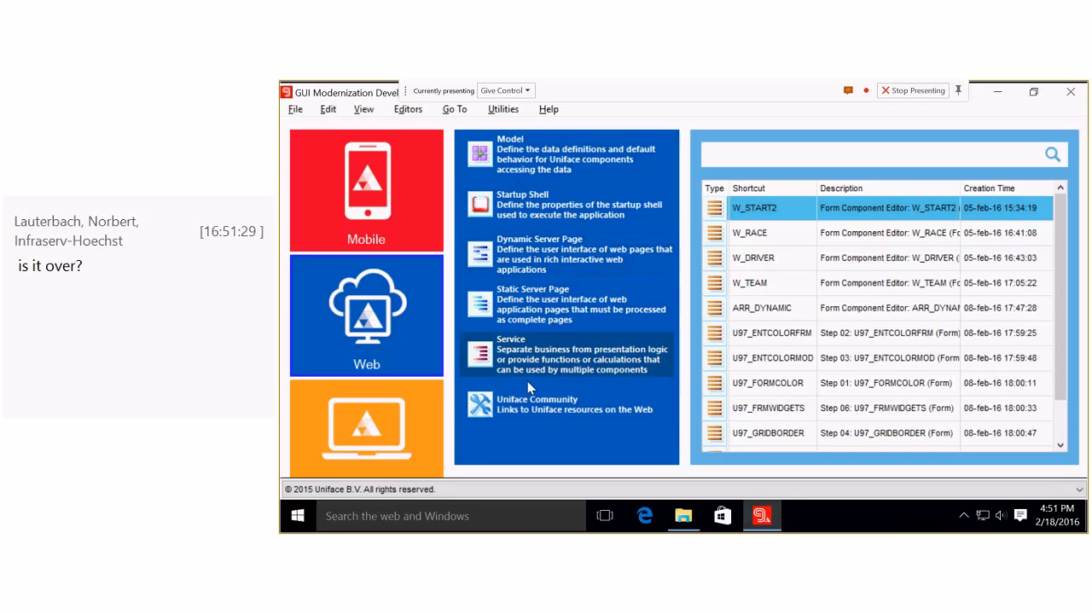
left_click(366, 429)
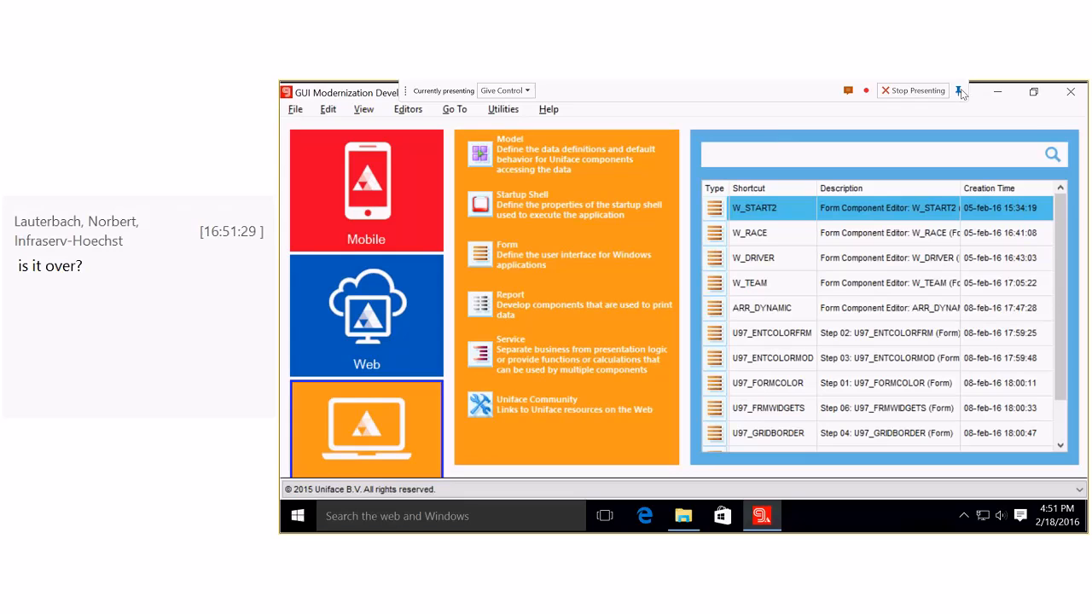
left_click(502, 108)
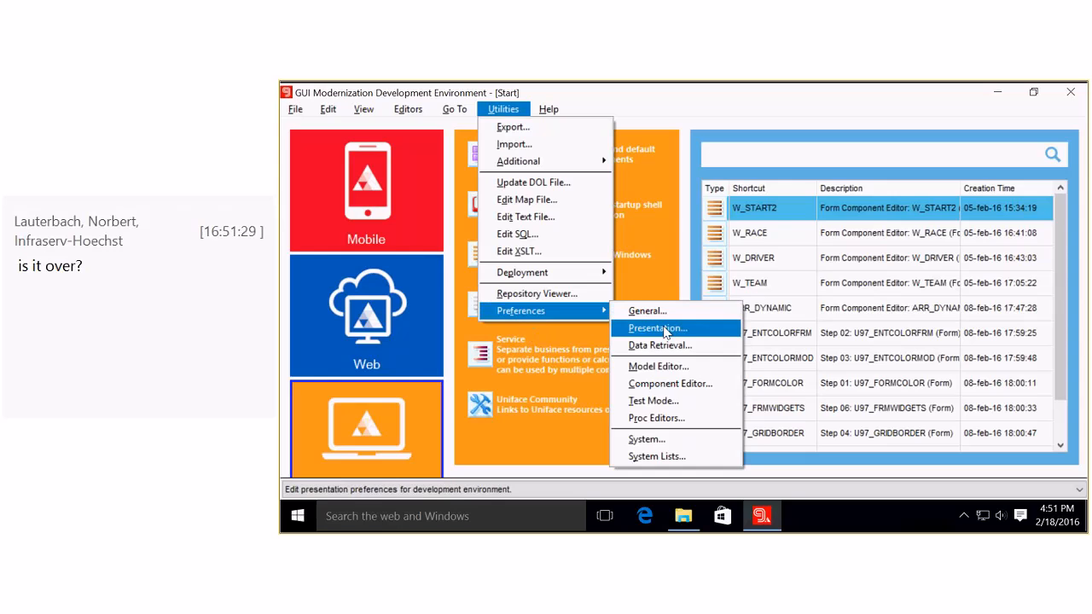
left_click(657, 328)
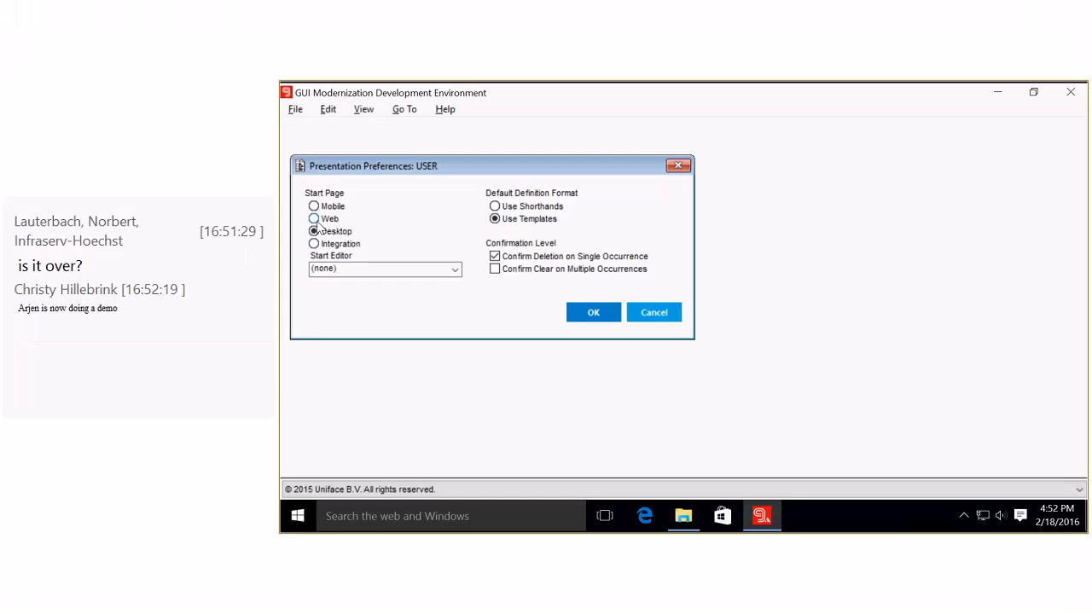
left_click(593, 312)
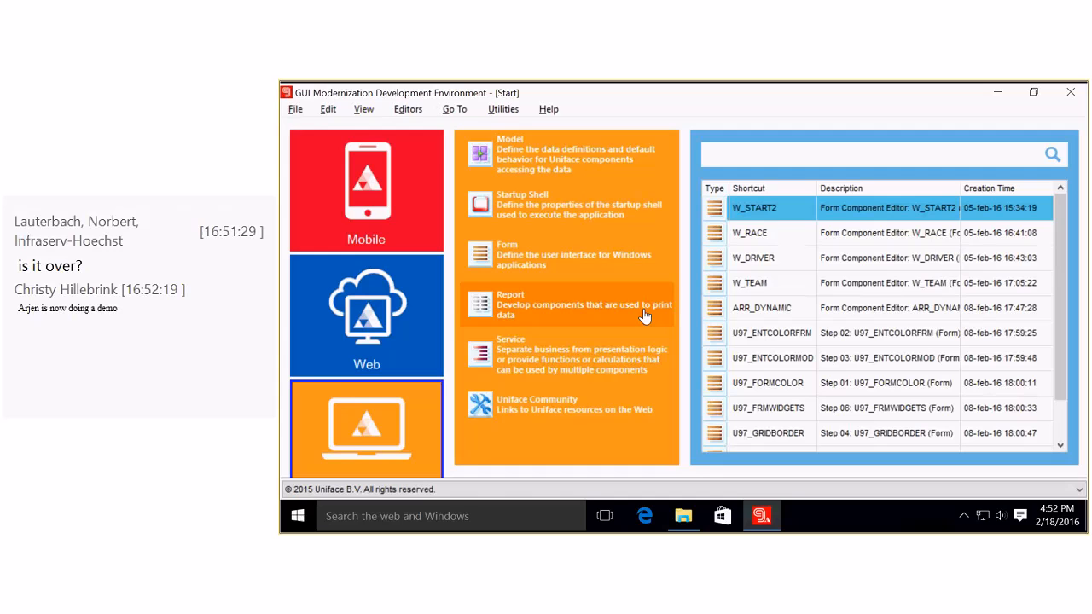
mouse_move(586, 305)
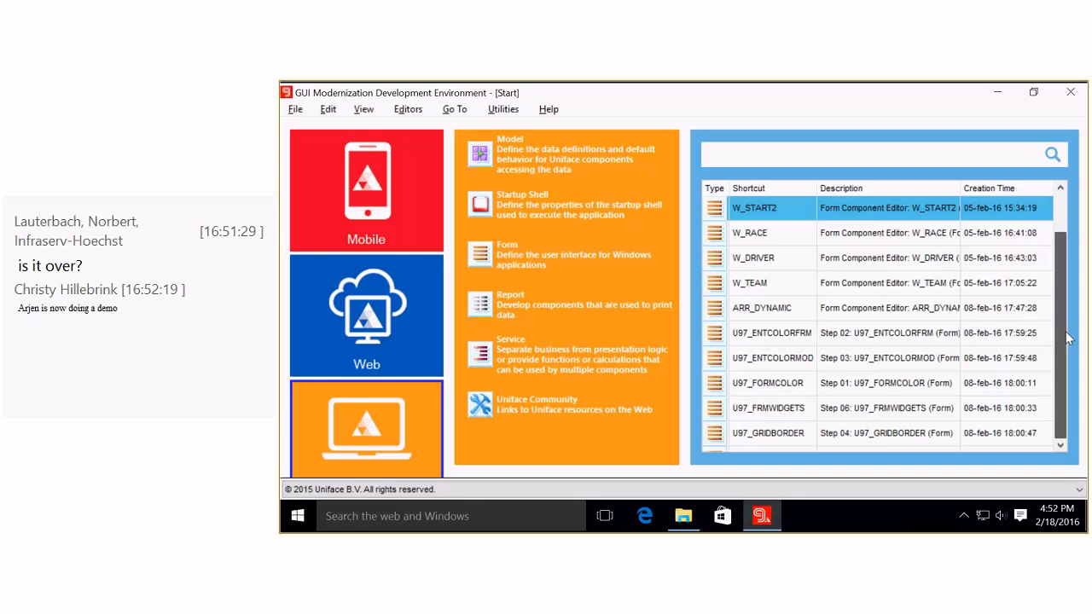
Filter recent components to U97 and sort them by Description, Step 01 first.
left_click(842, 188)
type("U97")
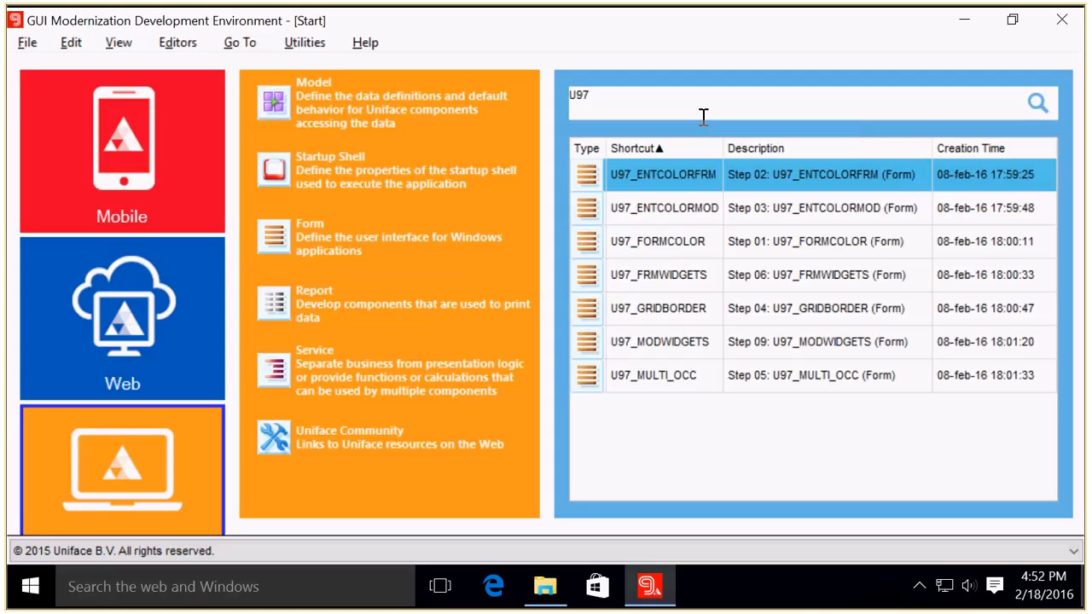
left_click(755, 148)
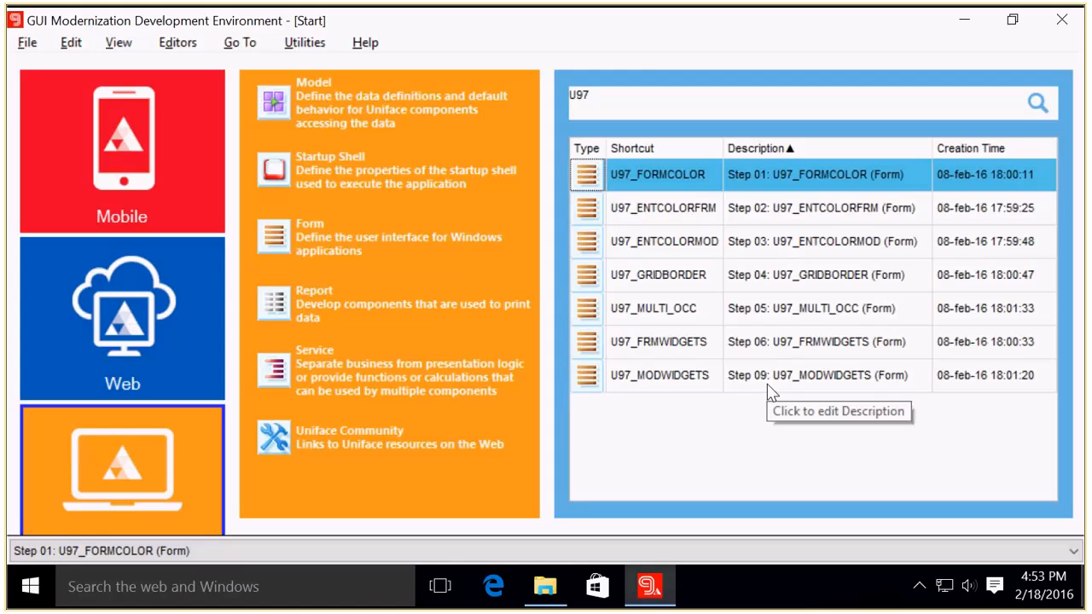
mouse_move(736, 459)
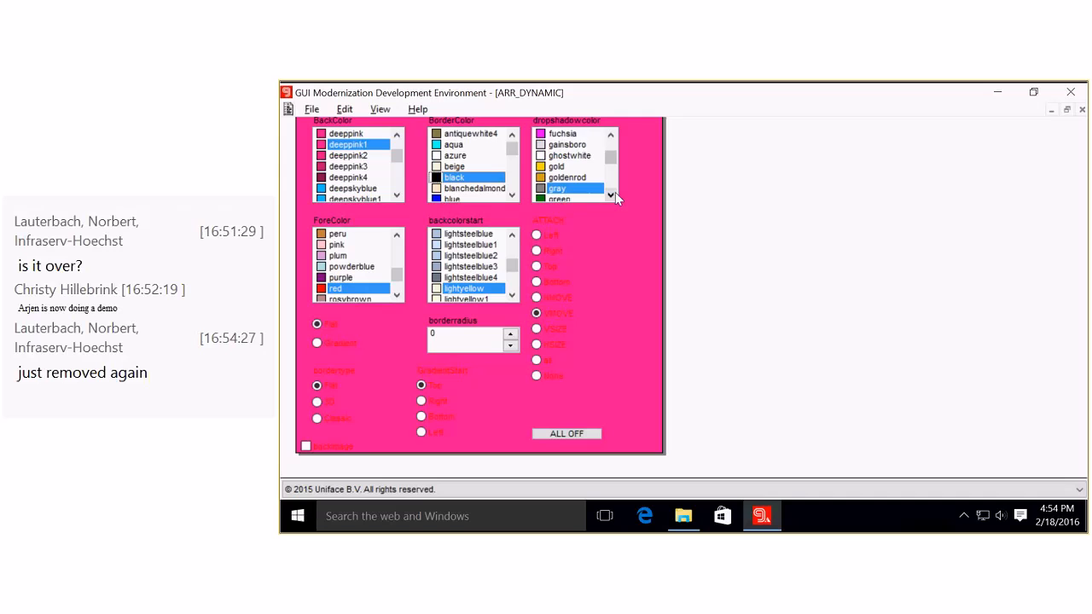
Give ARR_DYNAMIC a right-starting gradient background and switch its attachment to HMOVE.
left_click(612, 197)
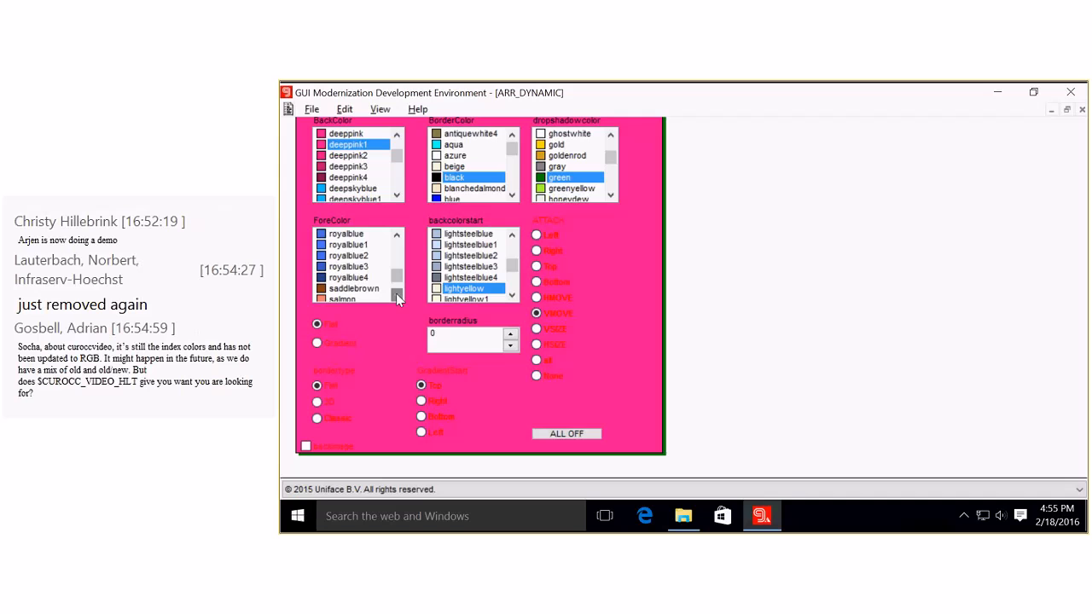
left_click(349, 278)
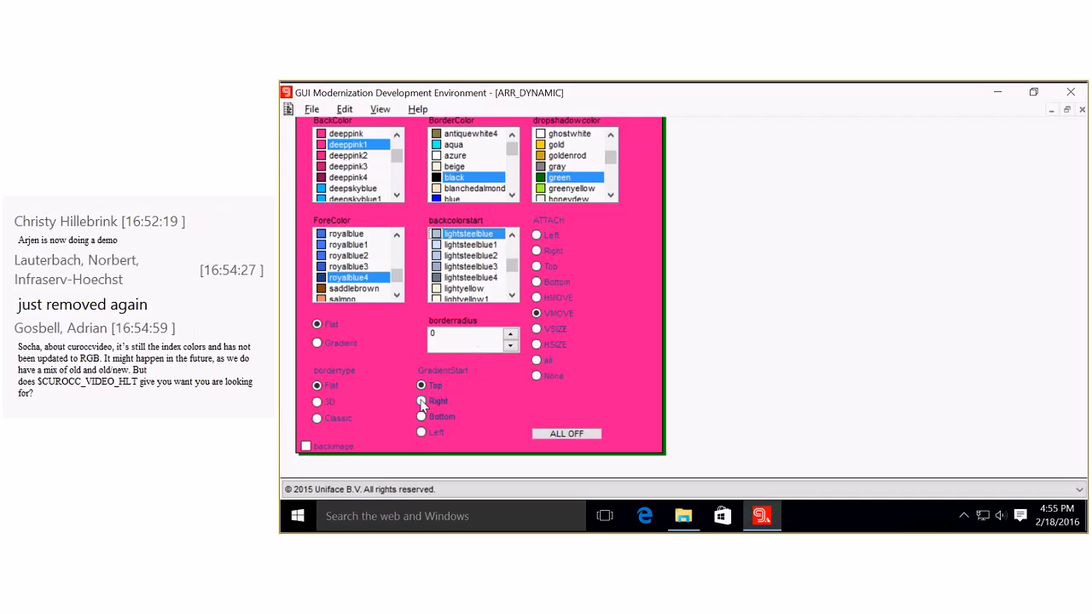
left_click(421, 401)
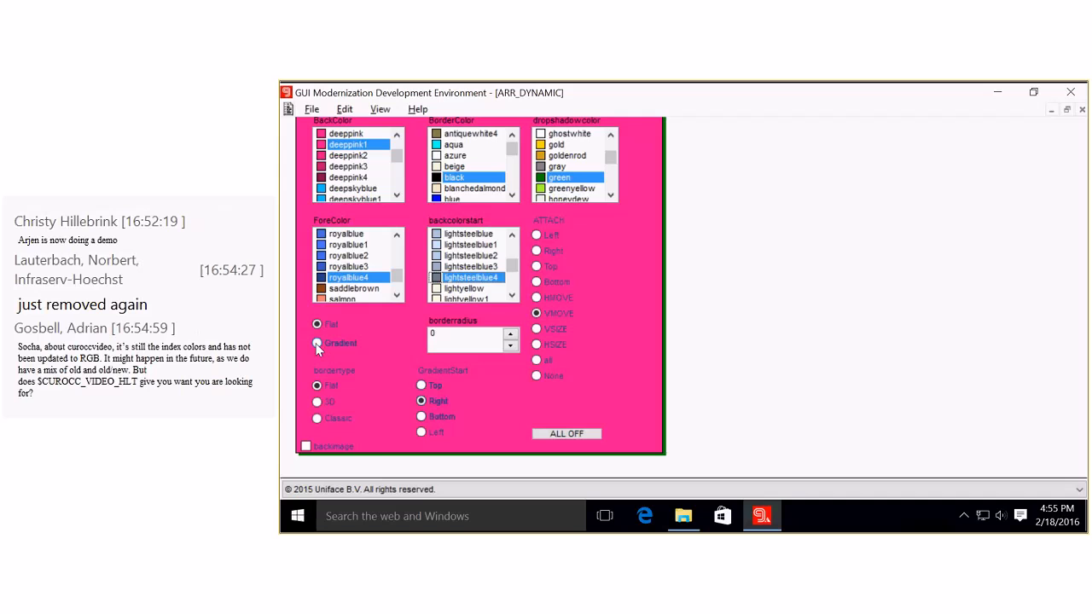
left_click(317, 343)
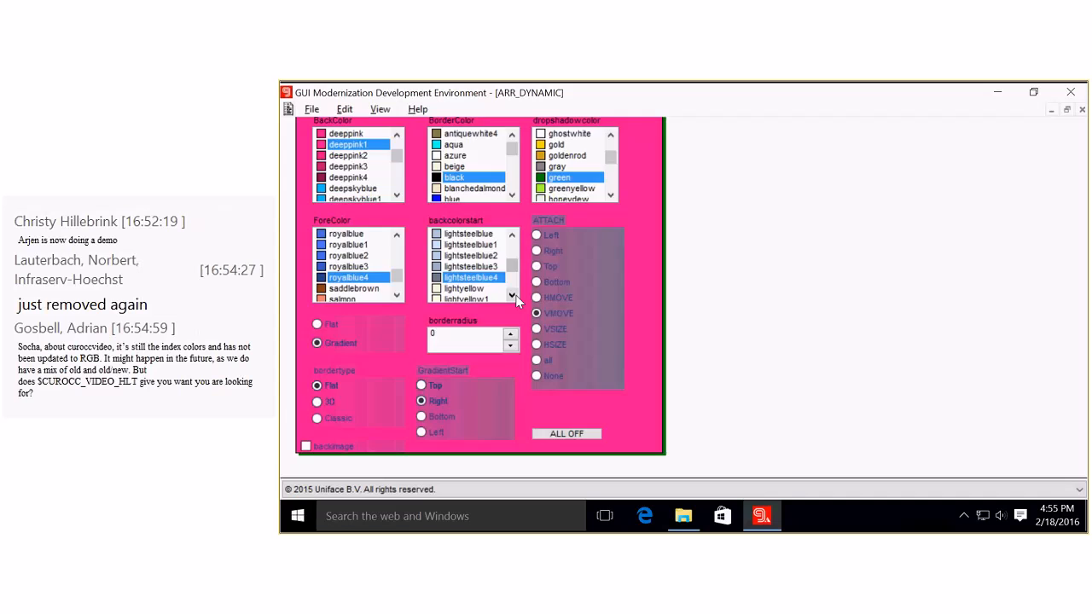
left_click(1033, 92)
type("45")
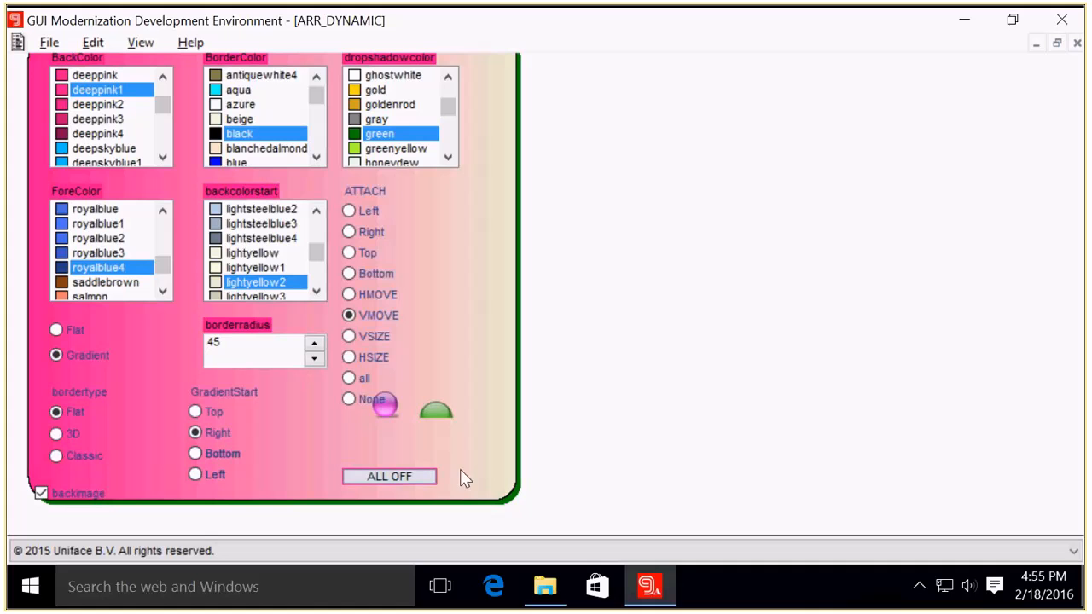
left_click(348, 378)
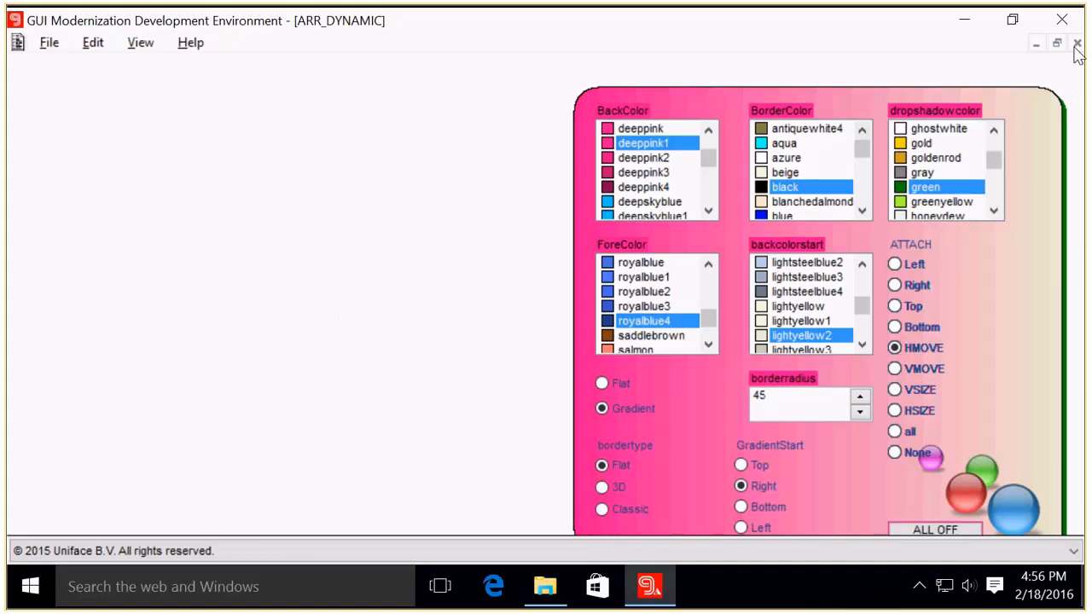
Close ARR_DYNAMIC, filter the start page by 'U97', and run U97_FORMCOLOR.
left_click(1078, 43)
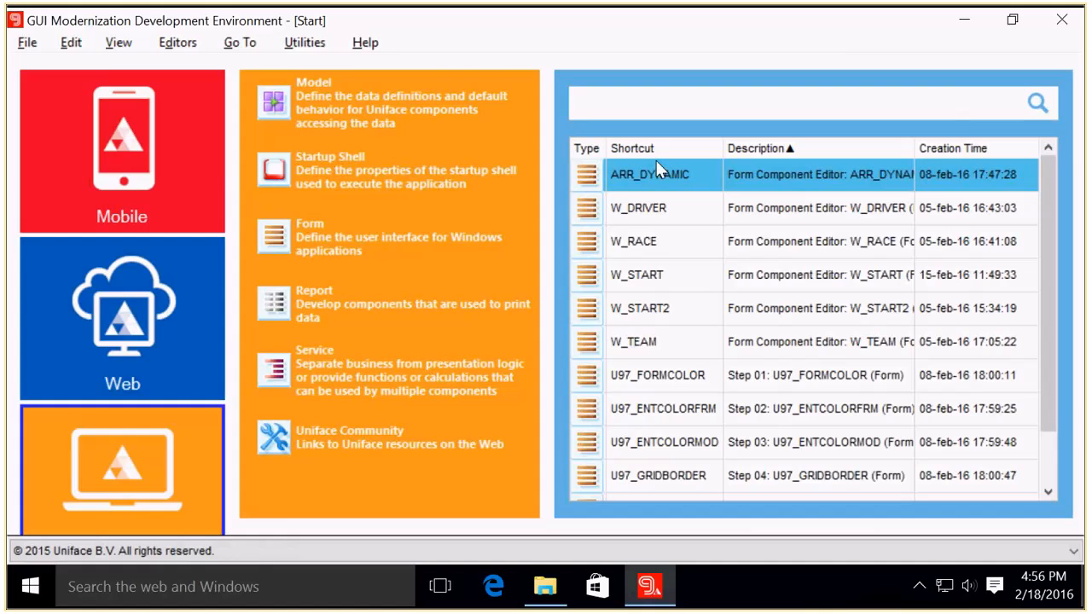
type("U97")
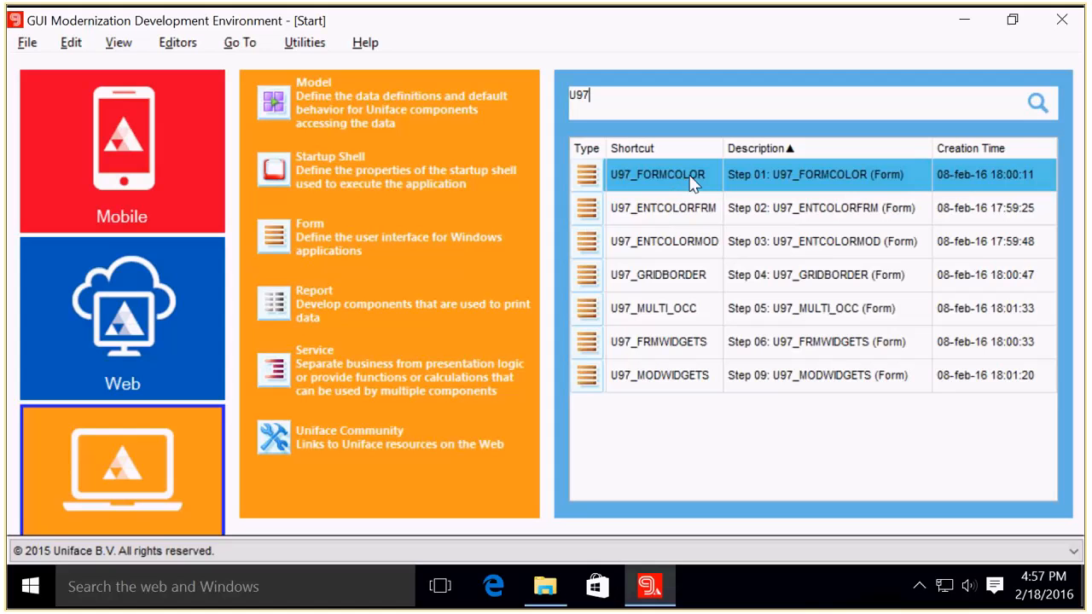
double_click(657, 174)
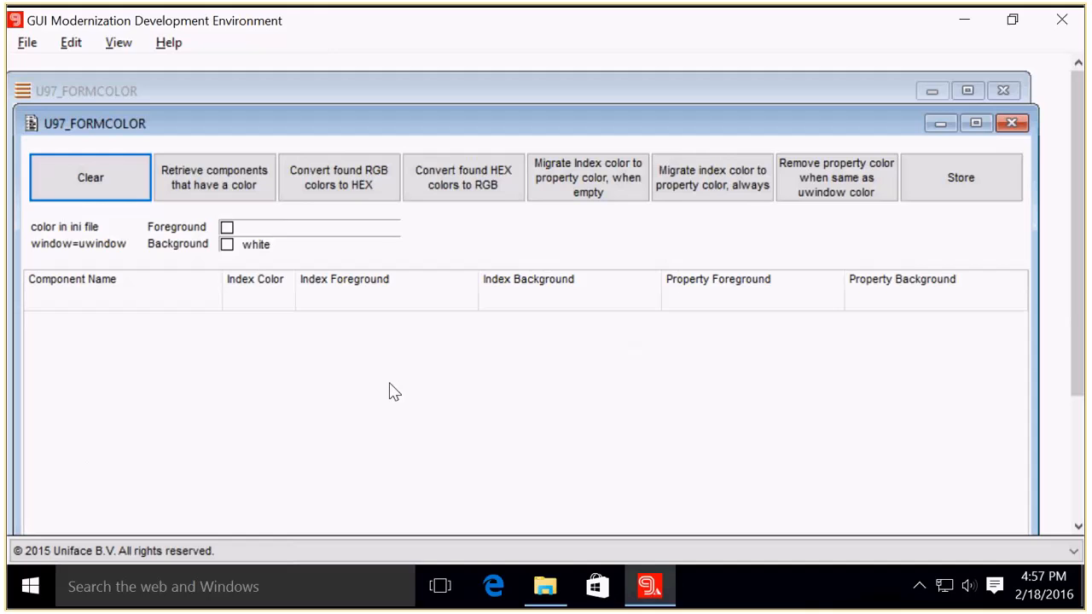
Close the U97_FORMCOLOR window, returning to the filtered U97 start page.
left_click(214, 178)
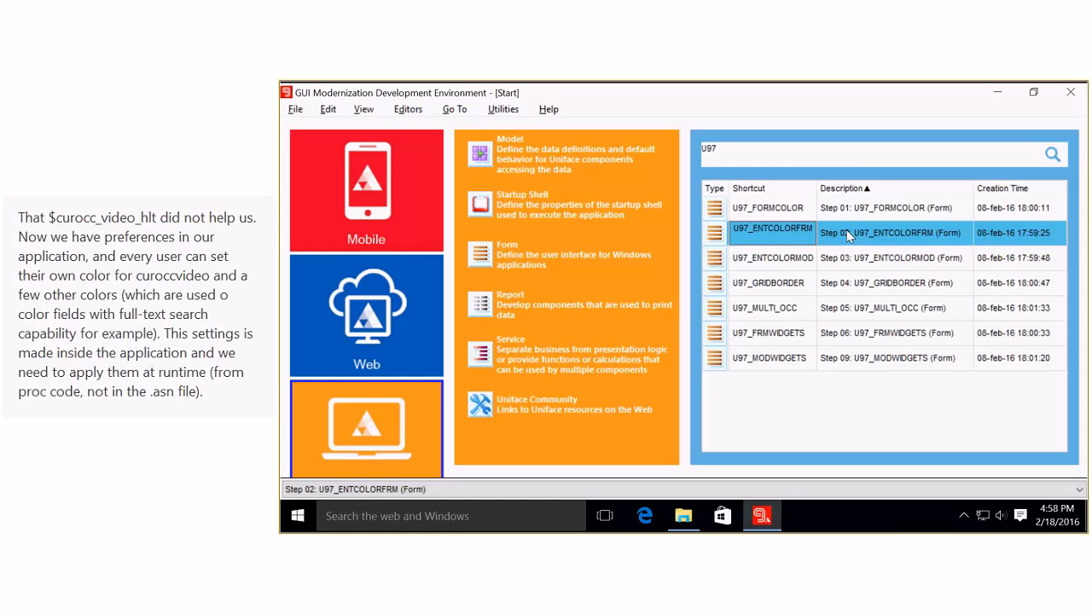
Run U97_ENTCOLORFRM, list colored painted entities, and convert their colors between HEX and RGB.
double_click(772, 232)
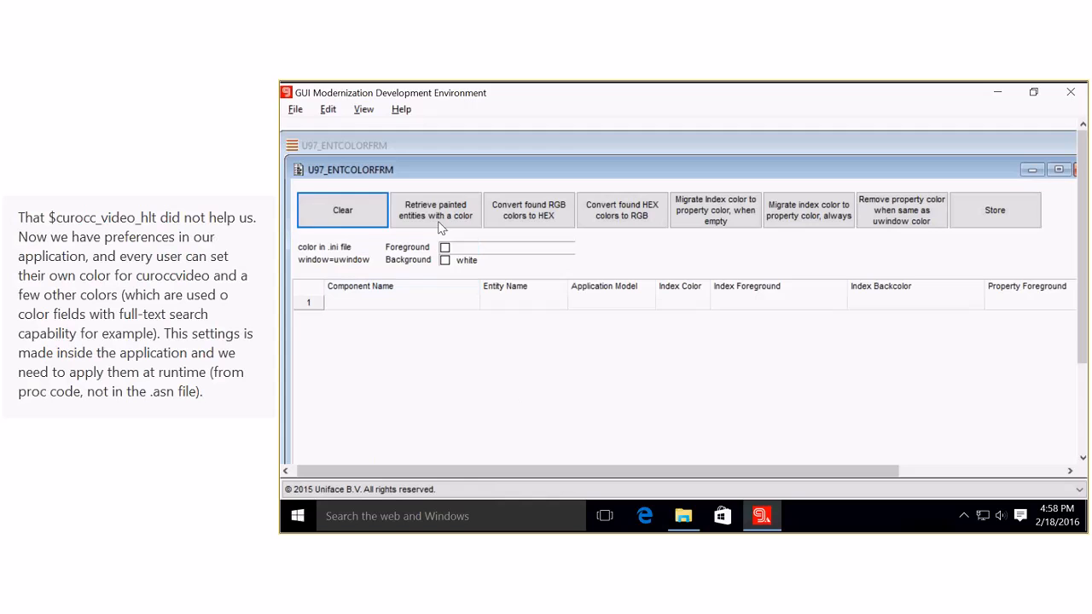
left_click(434, 210)
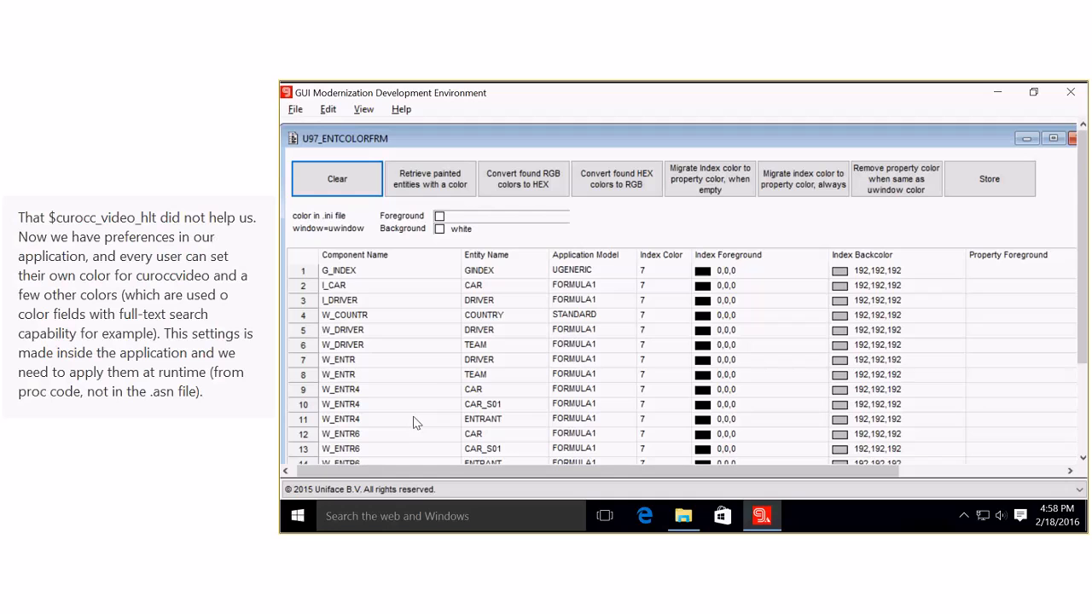
mouse_move(380, 305)
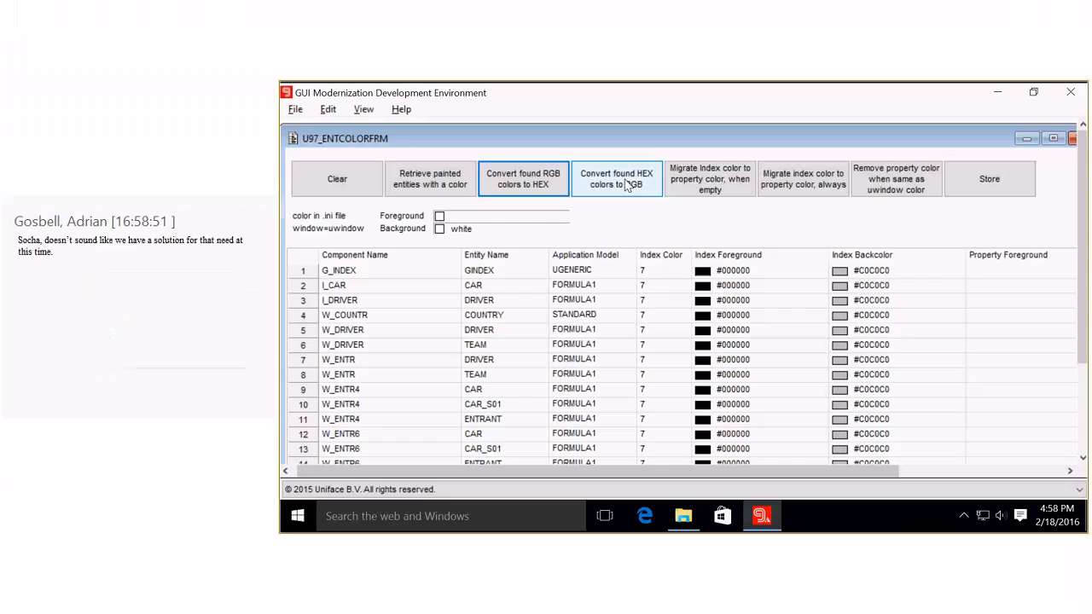
left_click(710, 178)
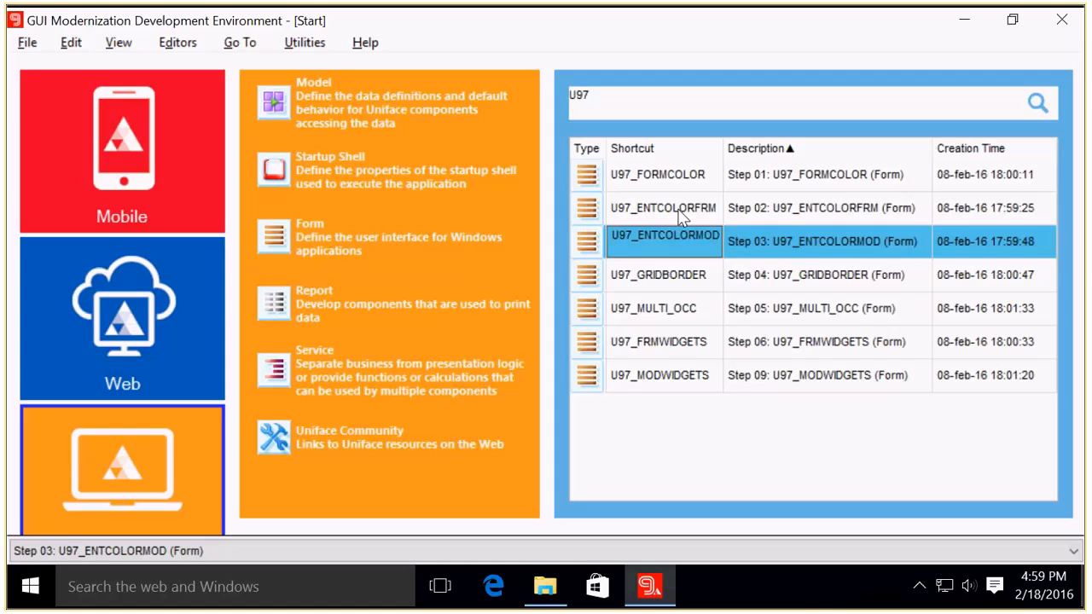
double_click(664, 241)
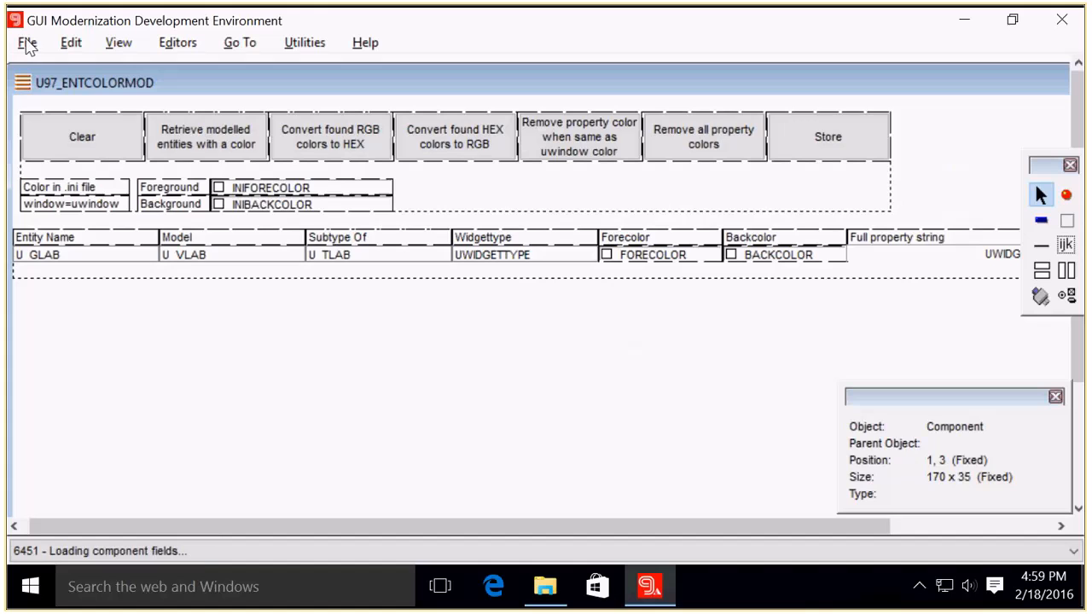
left_click(215, 177)
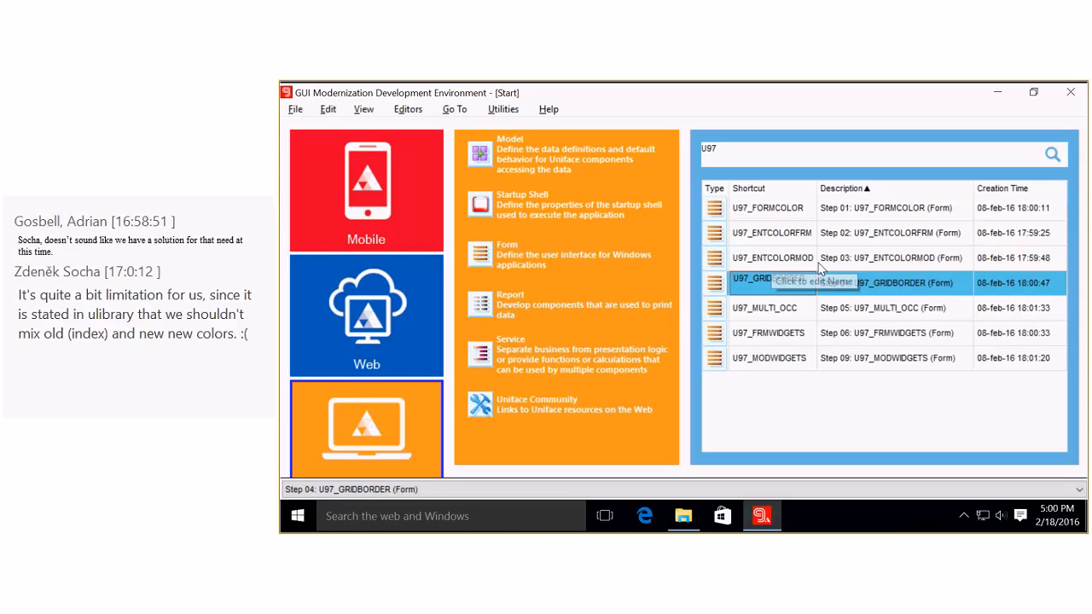
Run U97_GRIDBORDER to list EGRID components with BORDERTYPE=FLAT, BORDERCOLOR=SILVER, then reach its editor.
double_click(772, 282)
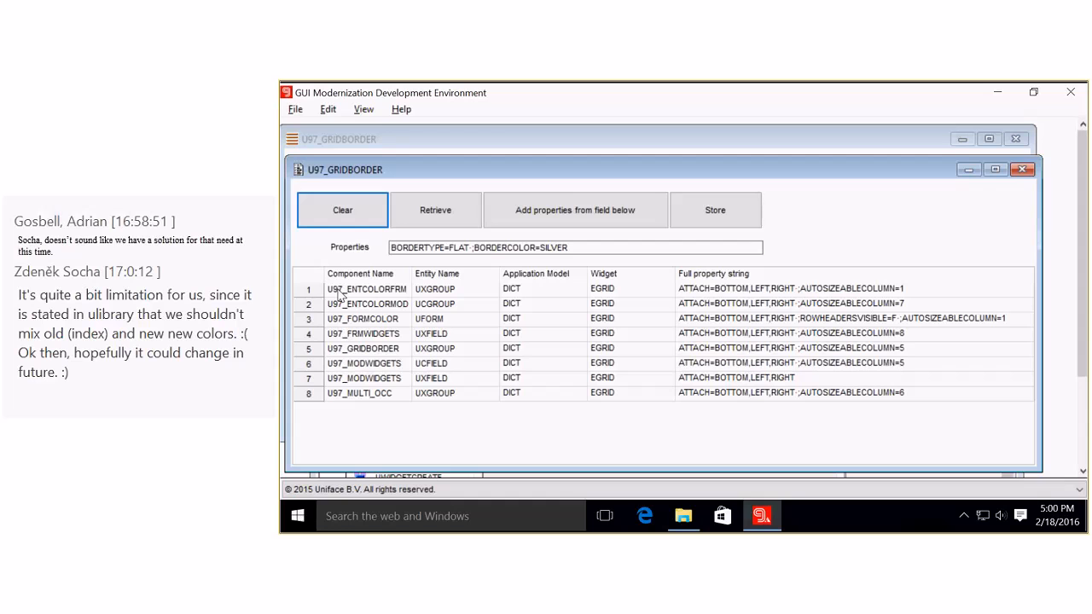
mouse_move(699, 367)
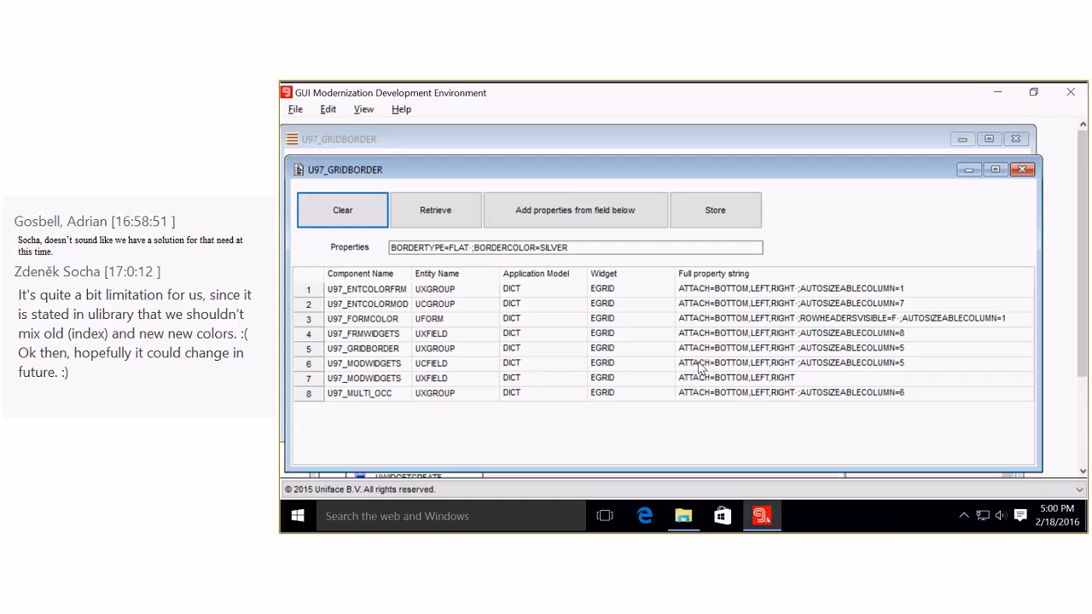
mouse_move(798, 298)
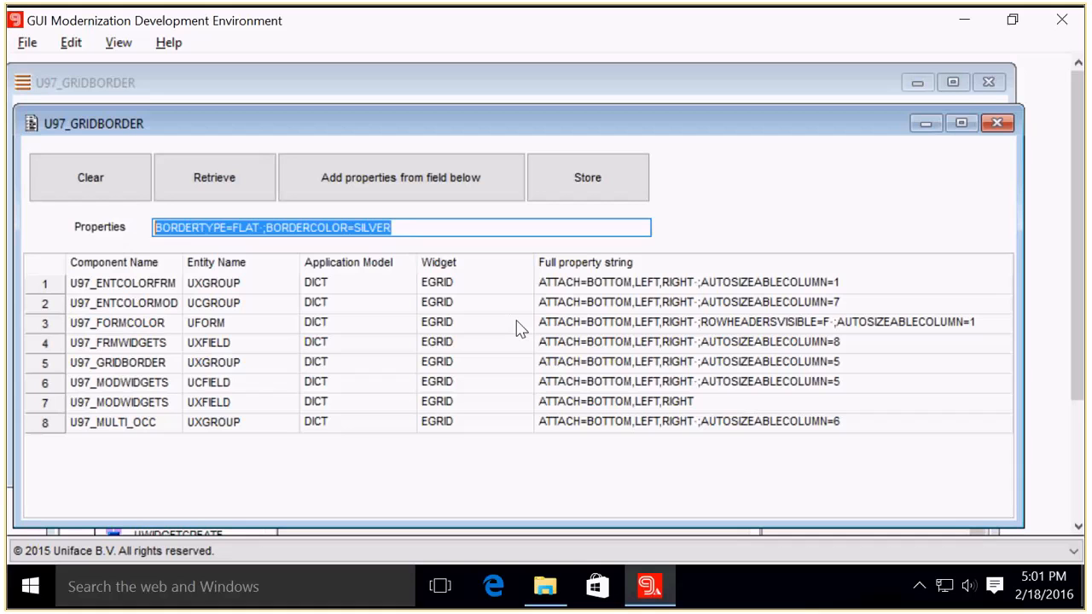
left_click(400, 178)
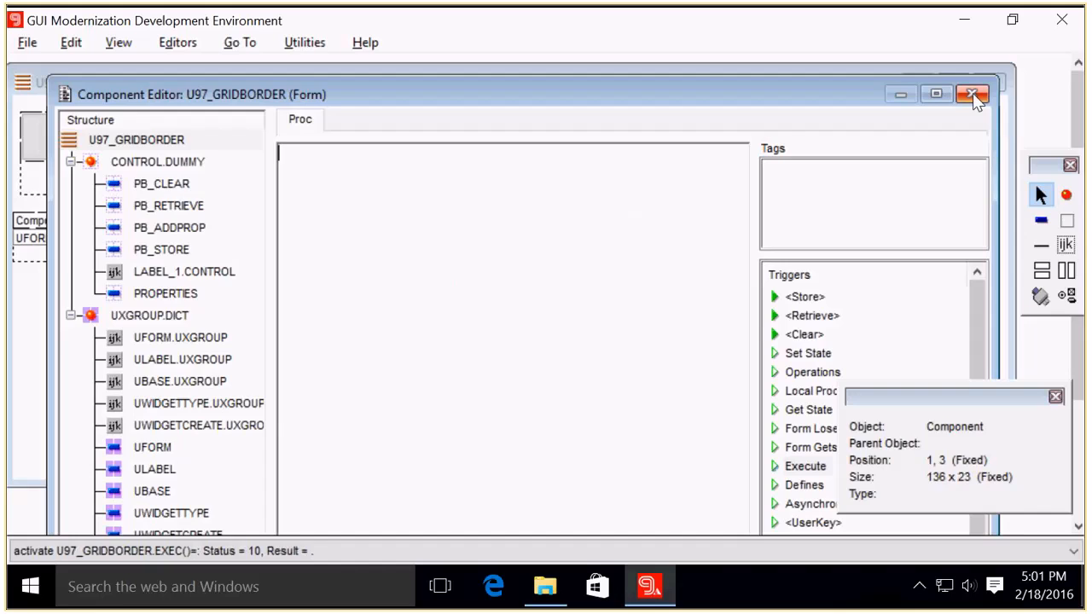
Close the U97_GRIDBORDER Component Editor, returning to the start page with Step 04 highlighted.
left_click(973, 94)
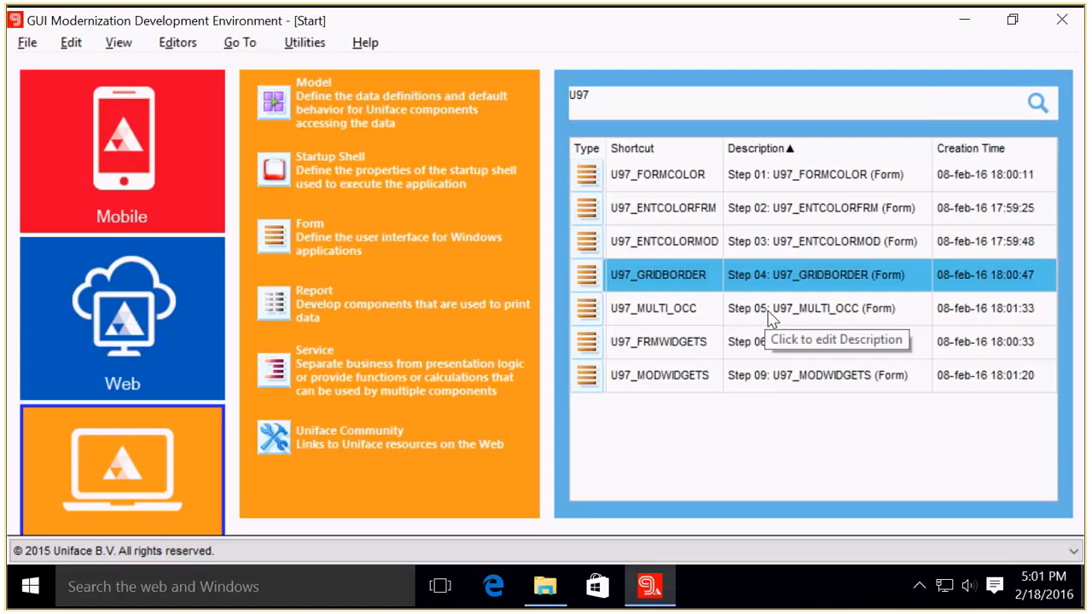
double_click(652, 308)
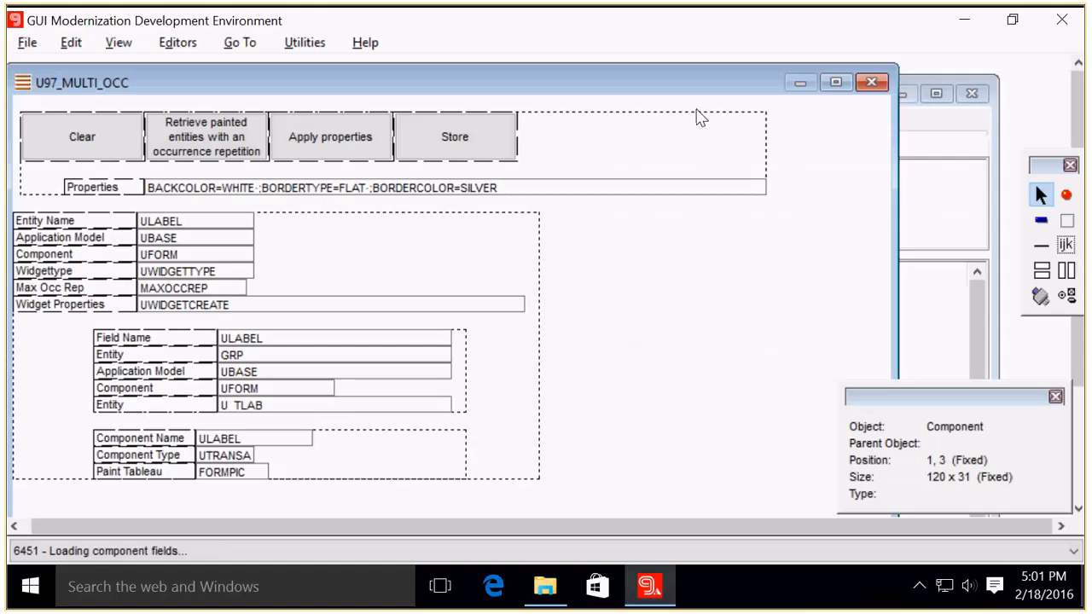
mouse_move(613, 86)
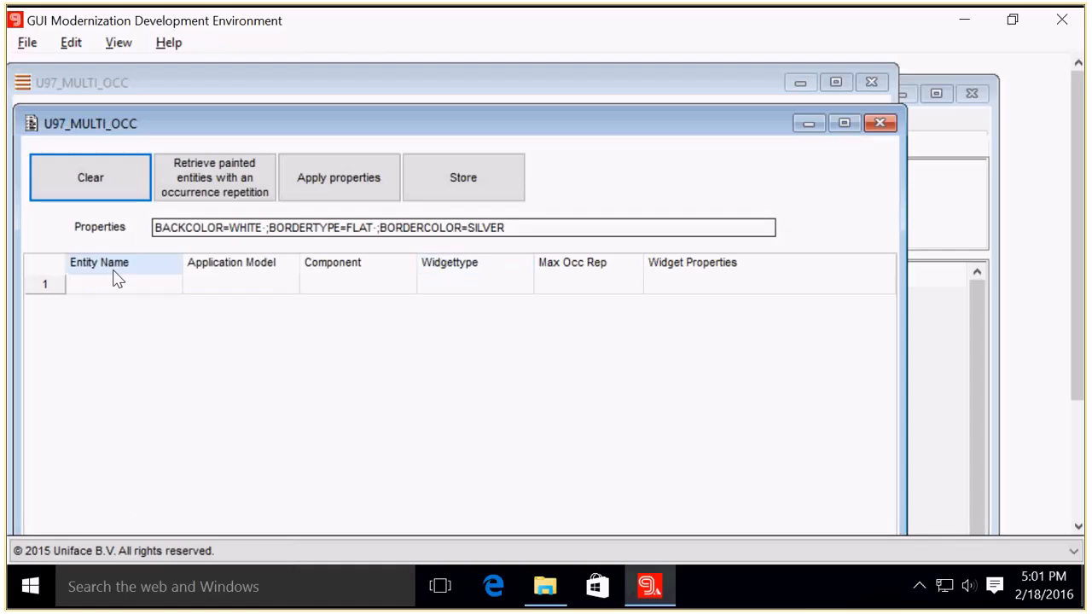
left_click(214, 177)
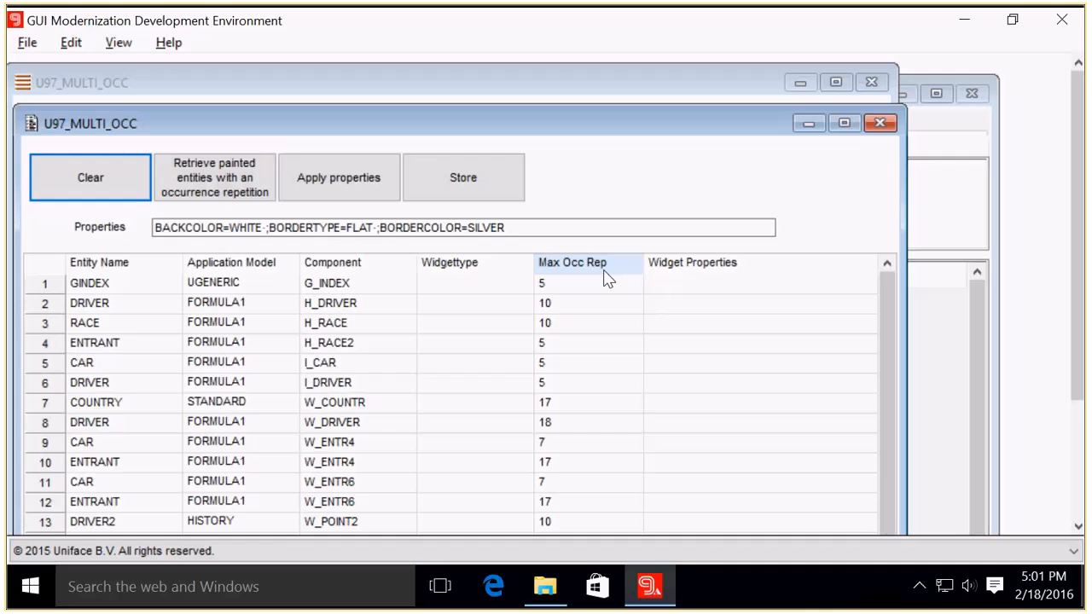
mouse_move(117, 317)
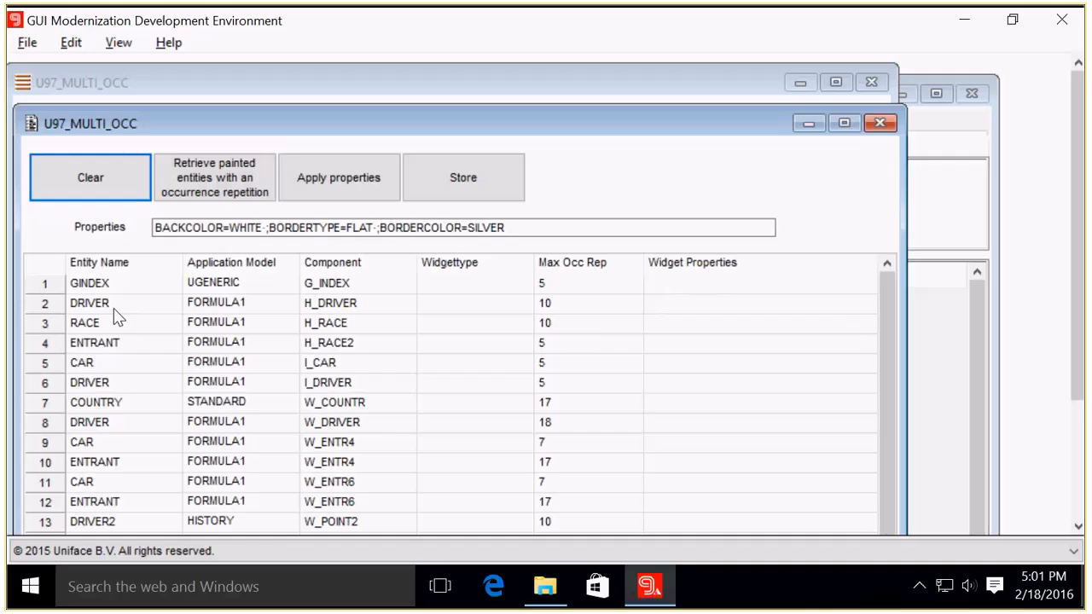
mouse_move(139, 333)
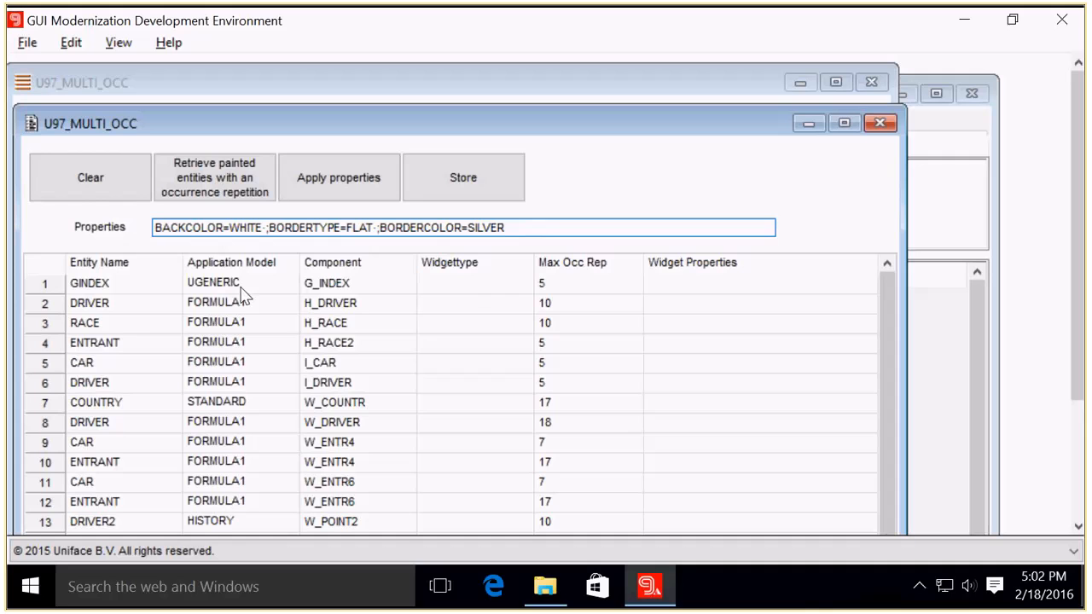
Apply the white, flat, silver-bordered properties in U97_MULTI_OCC and close the form.
left_click(338, 177)
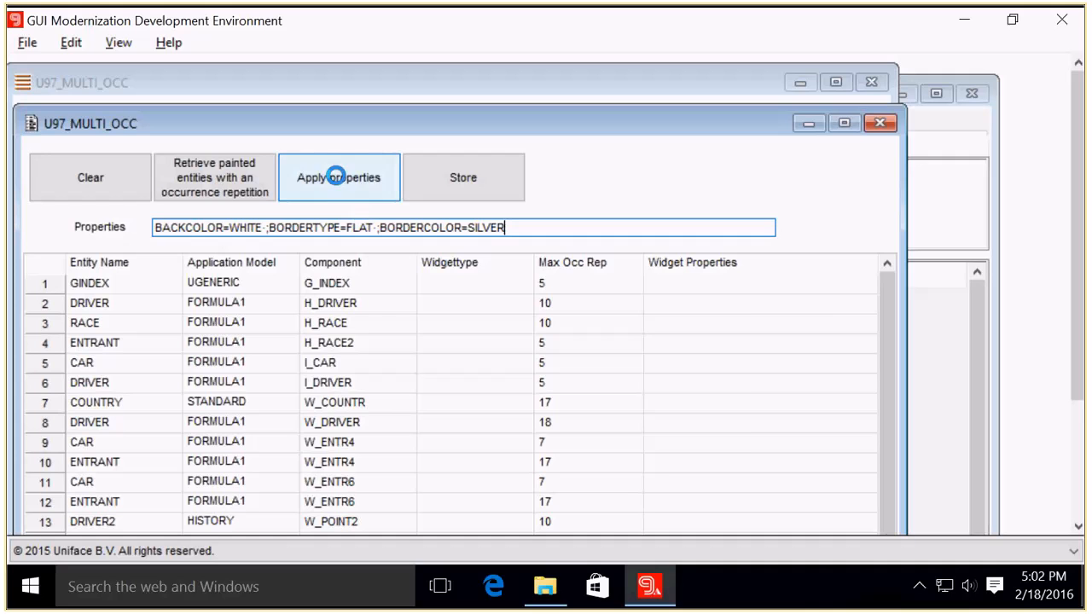
left_click(339, 178)
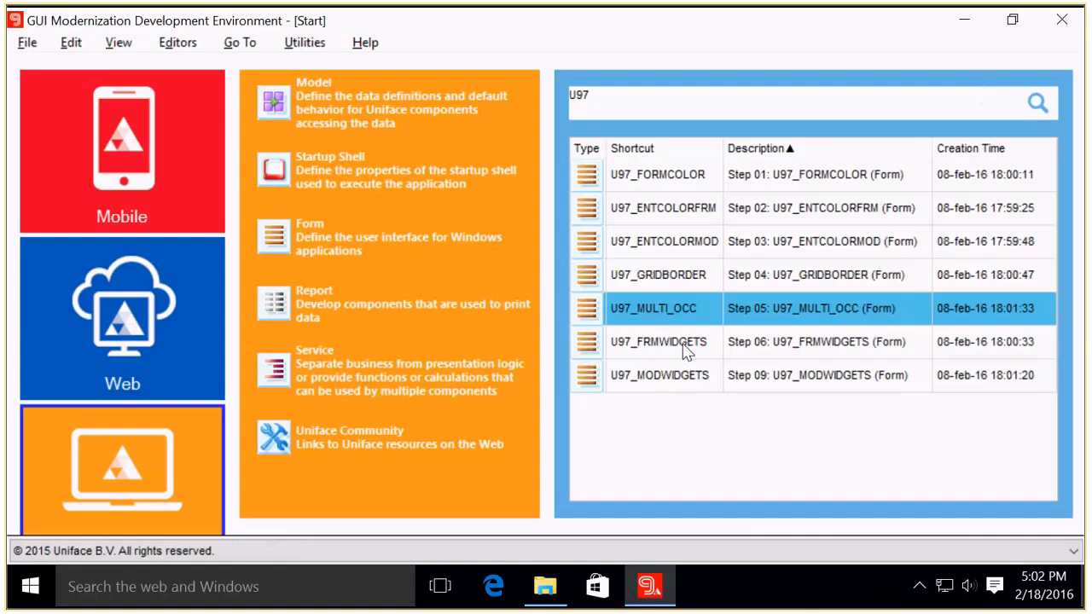
Select the Step 06 U97_FRMWIDGETS form in the search results and launch it.
left_click(658, 341)
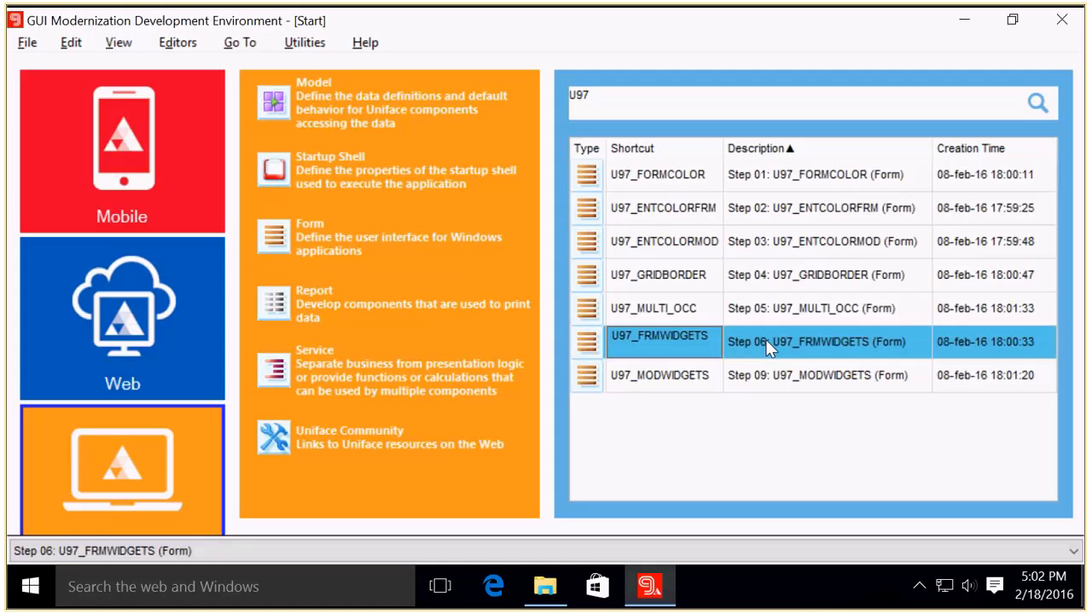
double_click(767, 341)
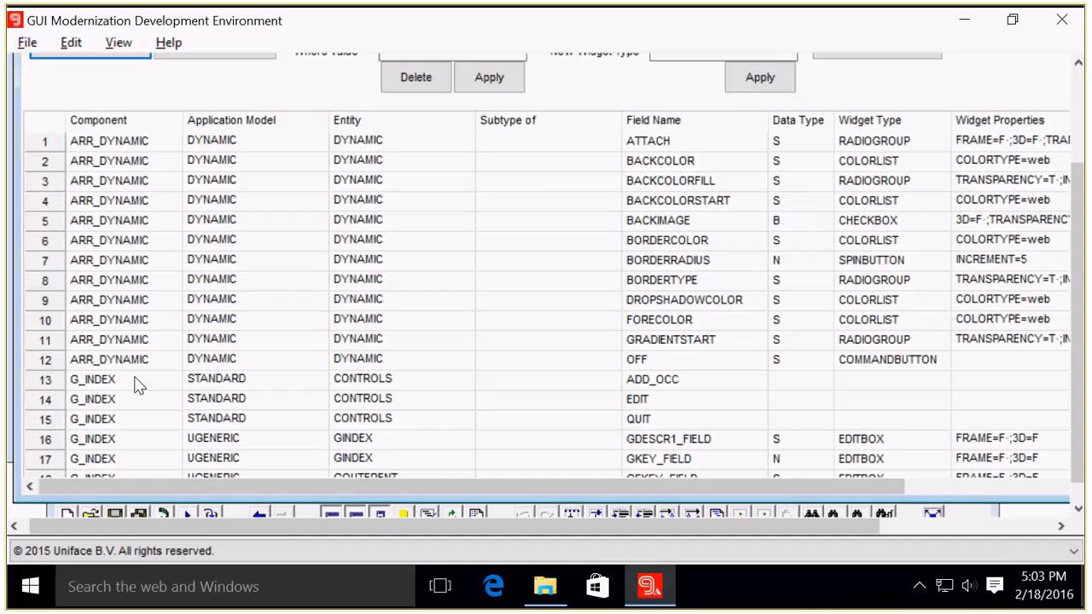
mouse_move(127, 149)
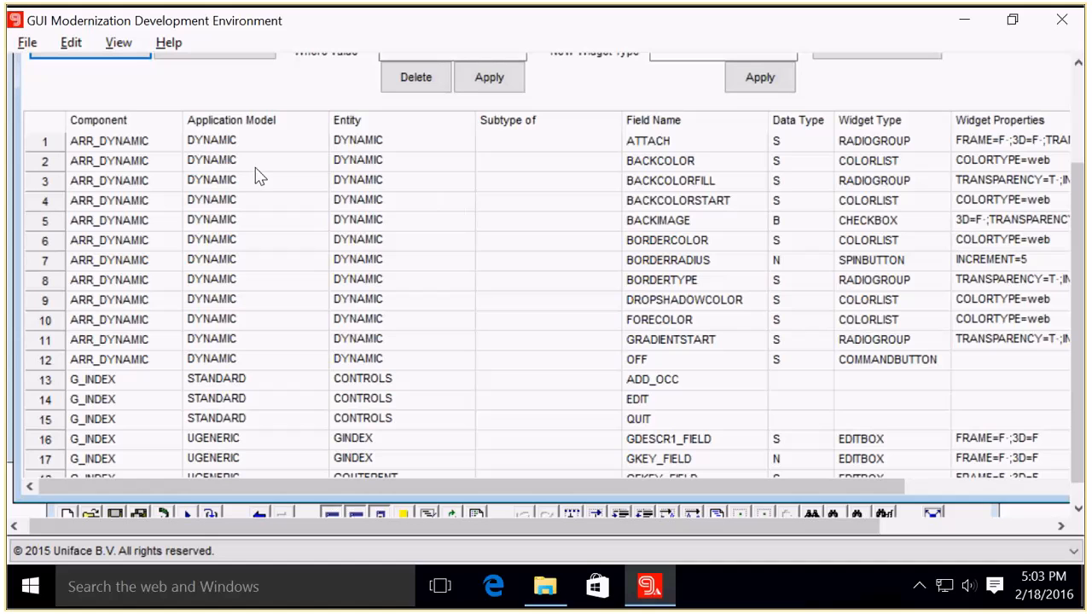
mouse_move(427, 446)
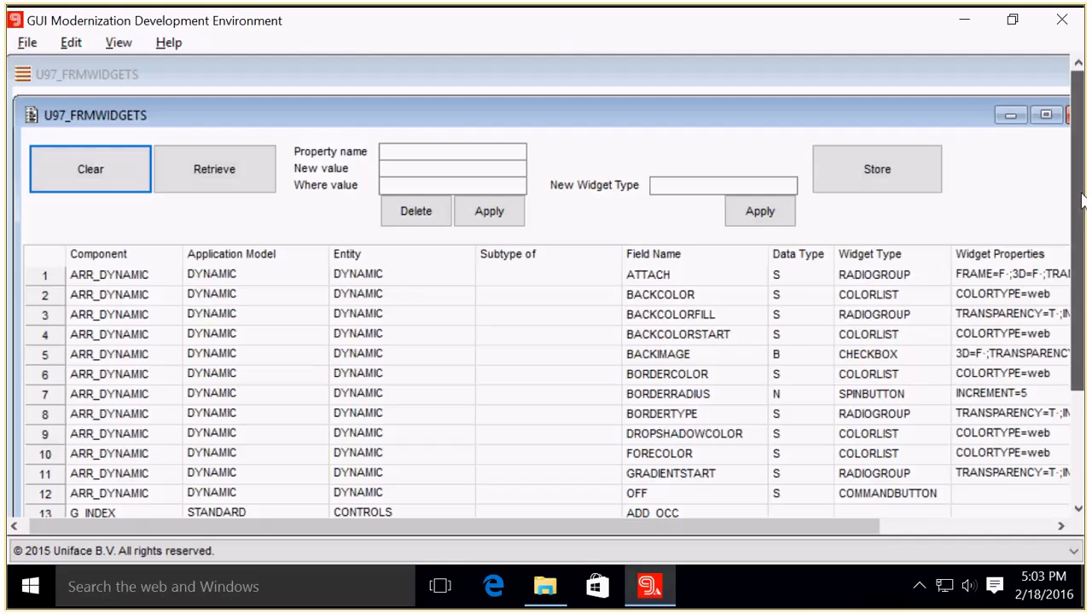
Click into the Property name field, then close the U97_FRMWIDGETS window.
left_click(452, 152)
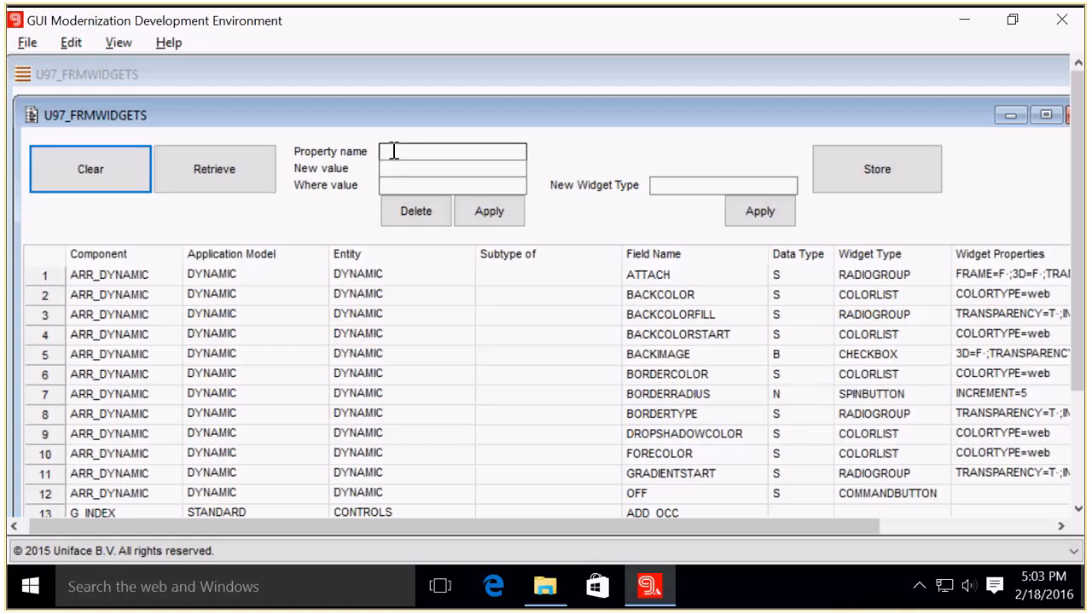
left_click(722, 186)
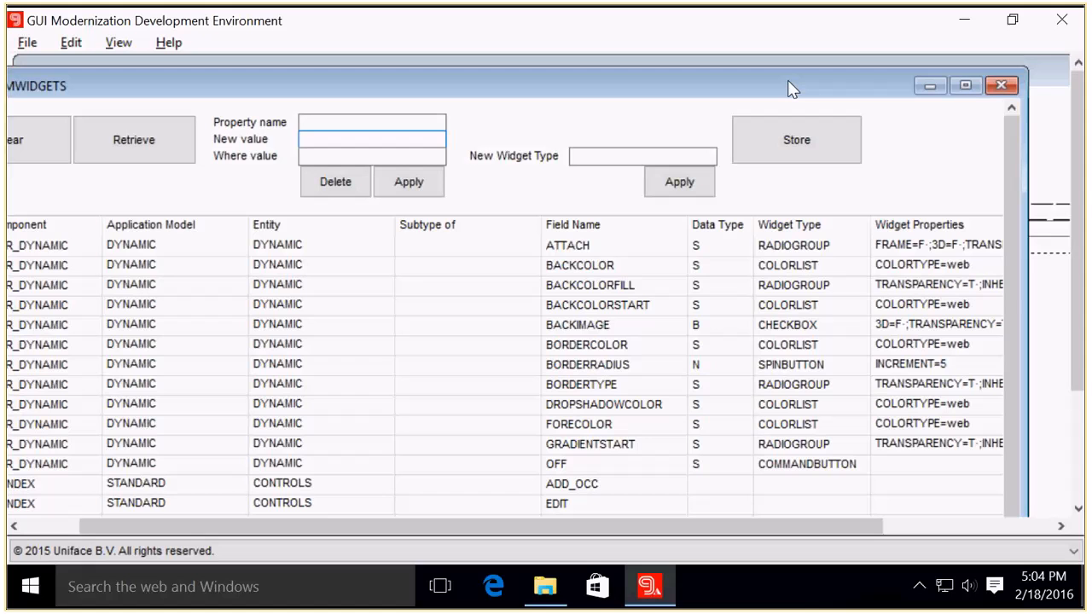
left_click(1001, 84)
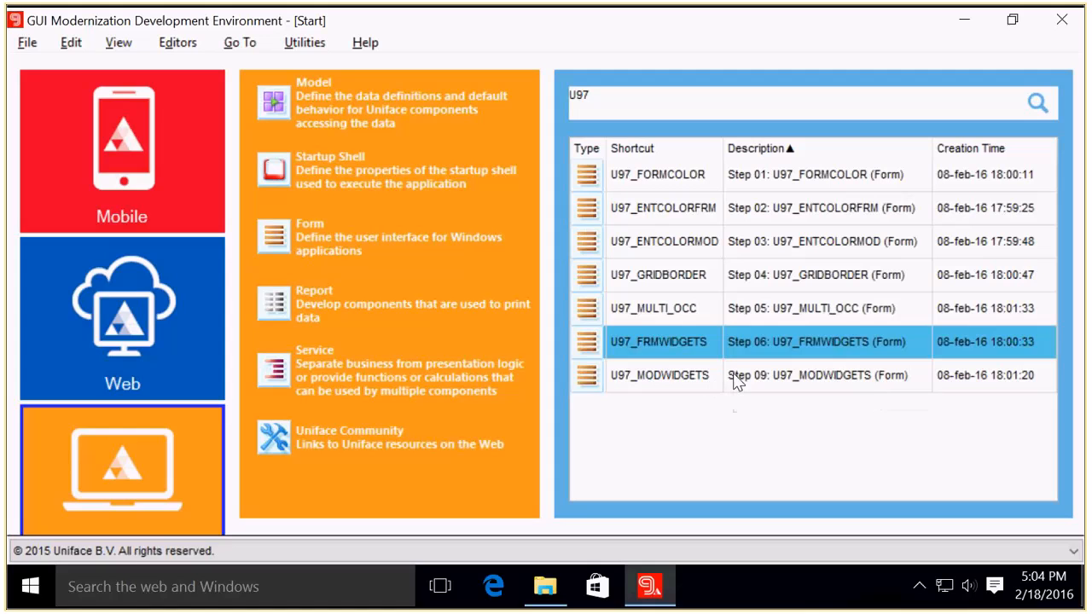
Select the Step 09 U97_MODWIDGETS row and launch it.
left_click(656, 376)
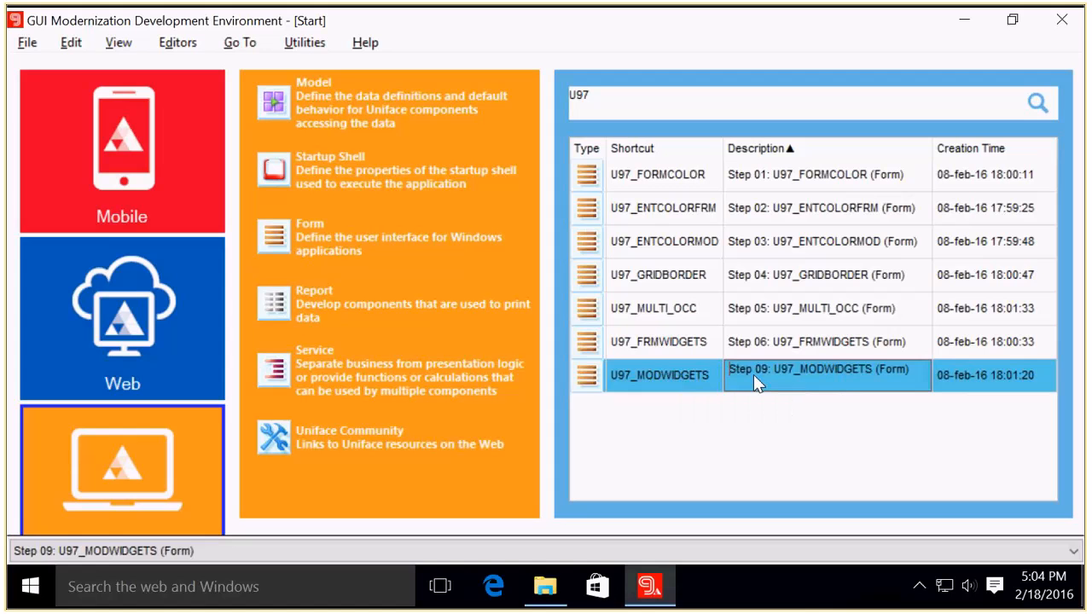
left_click(26, 41)
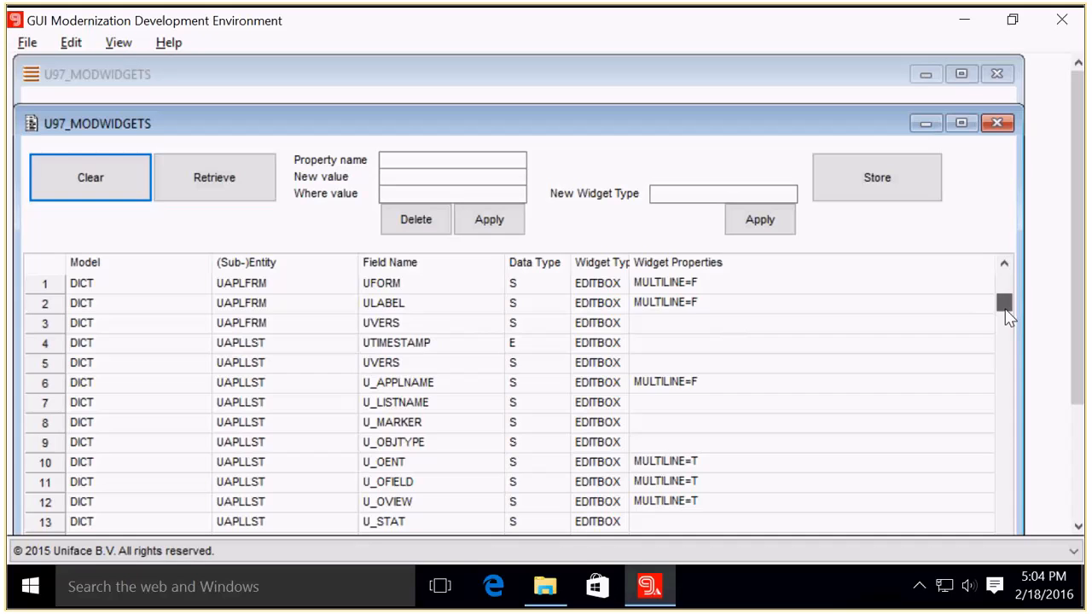
Scroll down the U97_MODWIDGETS grid to browse the DICT model fields.
left_click_drag(1004, 305, 1004, 437)
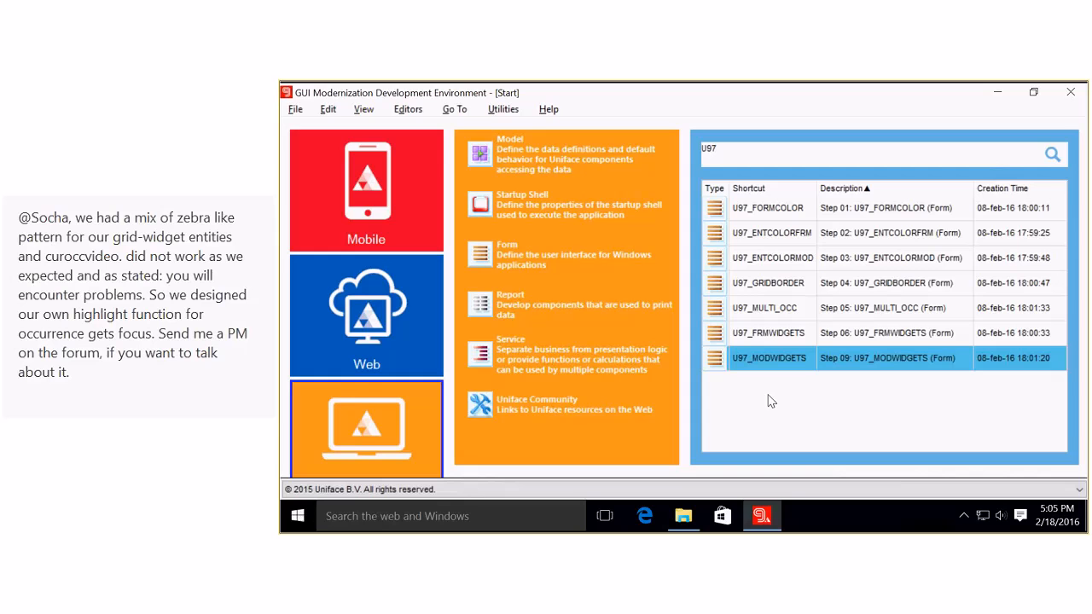
left_click(1033, 92)
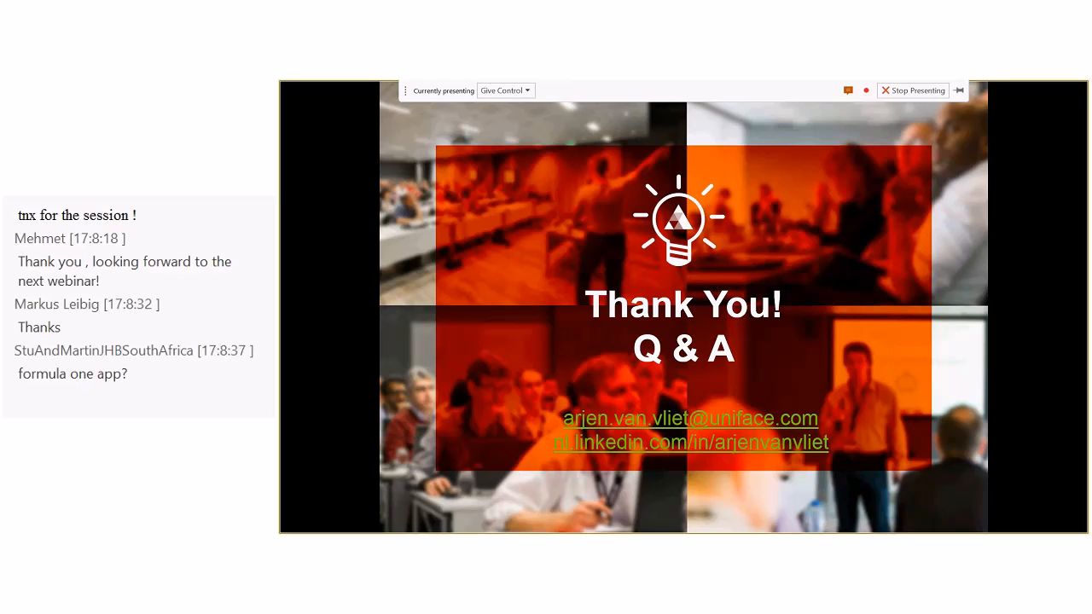
scroll("down", 3)
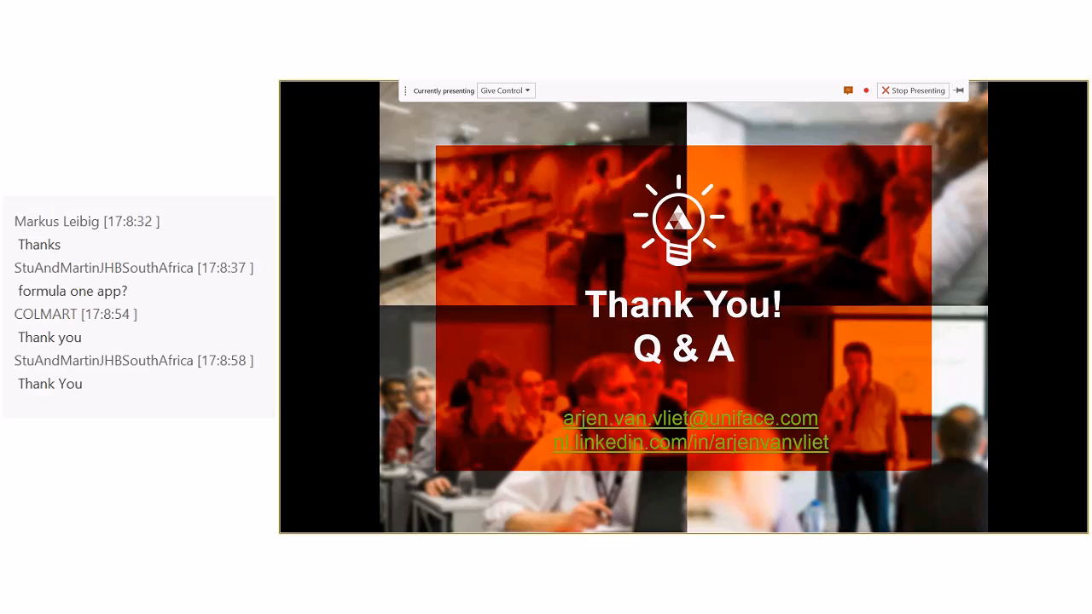
scroll("down", 3)
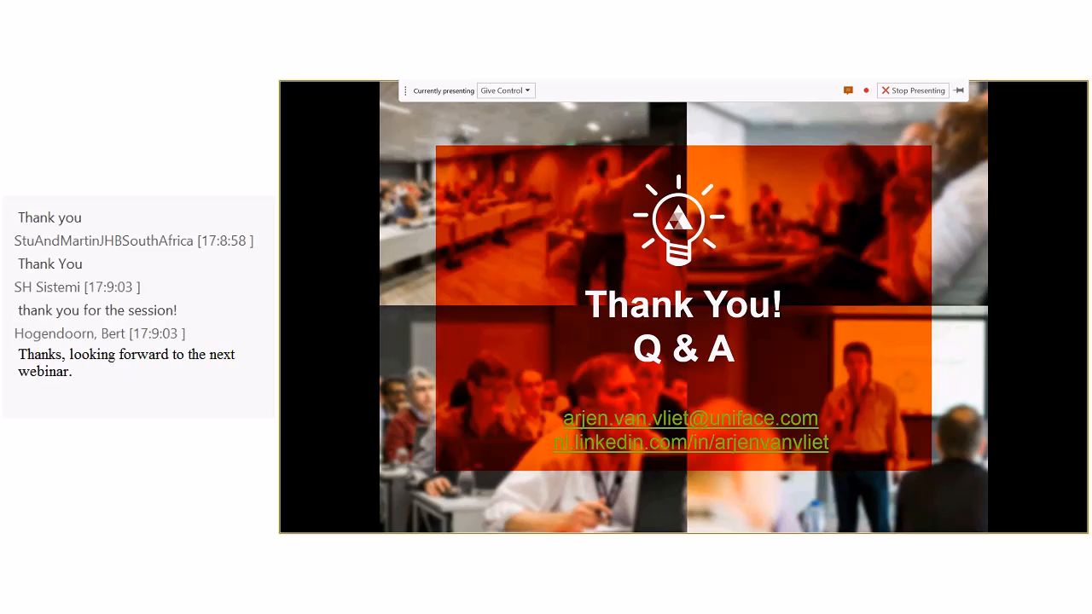